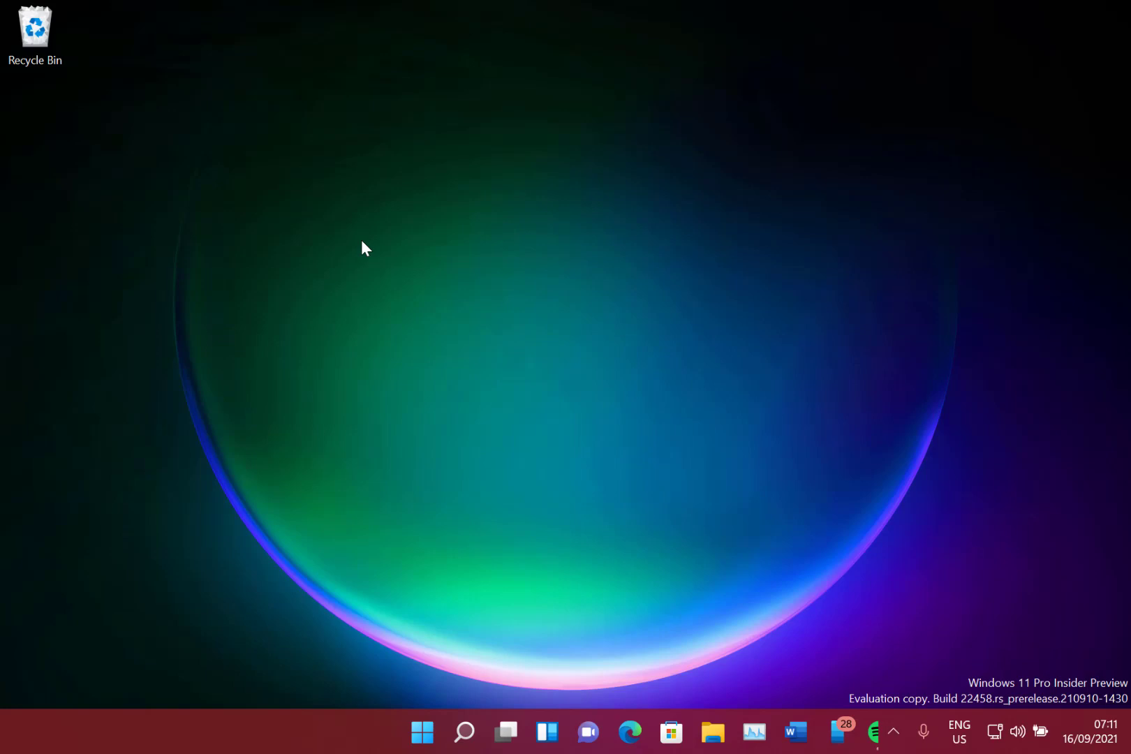
mouse_move(940, 585)
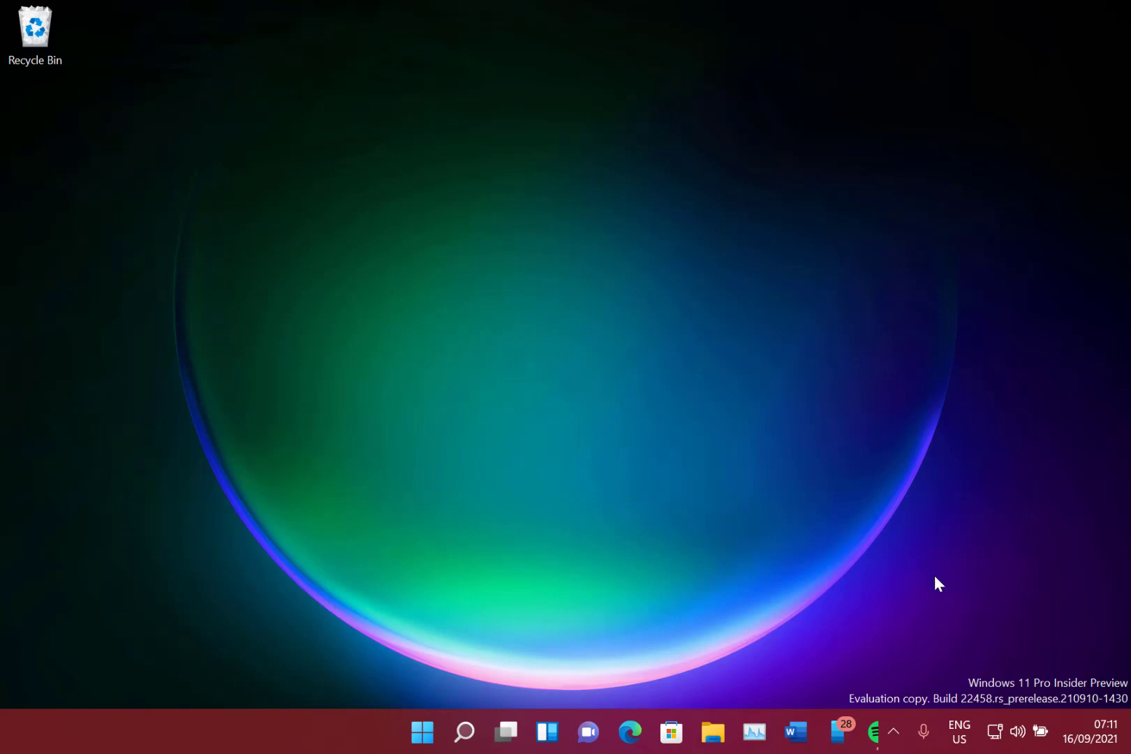
mouse_move(541, 380)
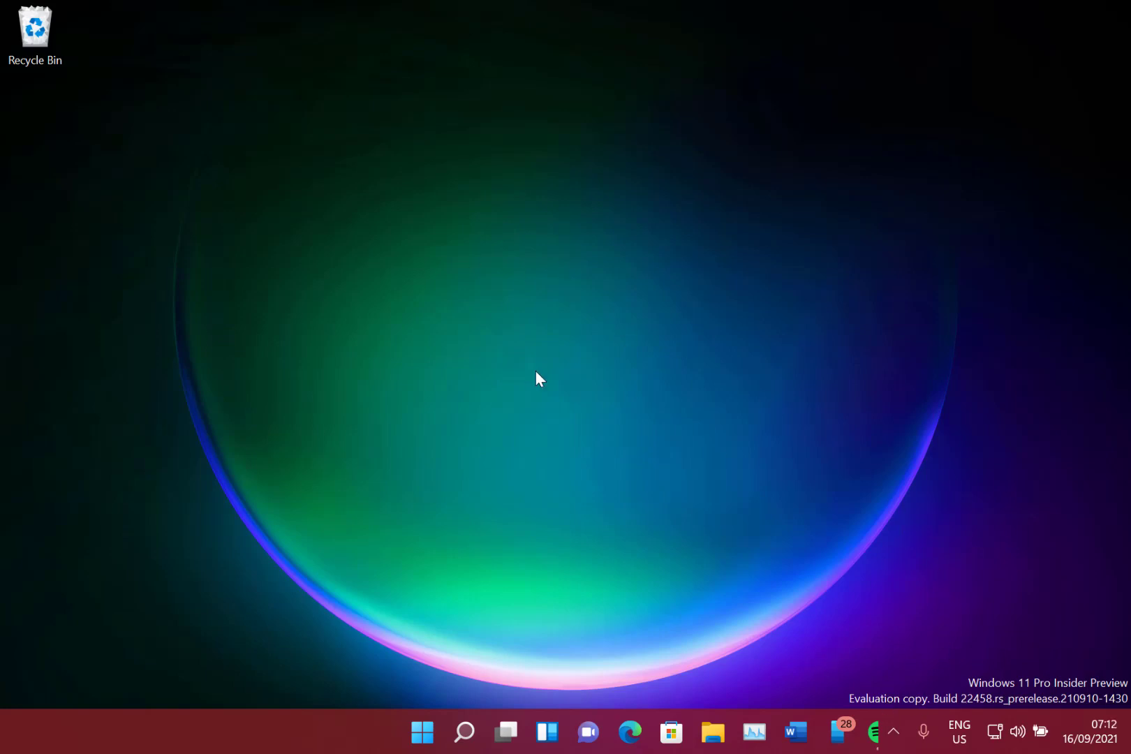
mouse_move(223, 127)
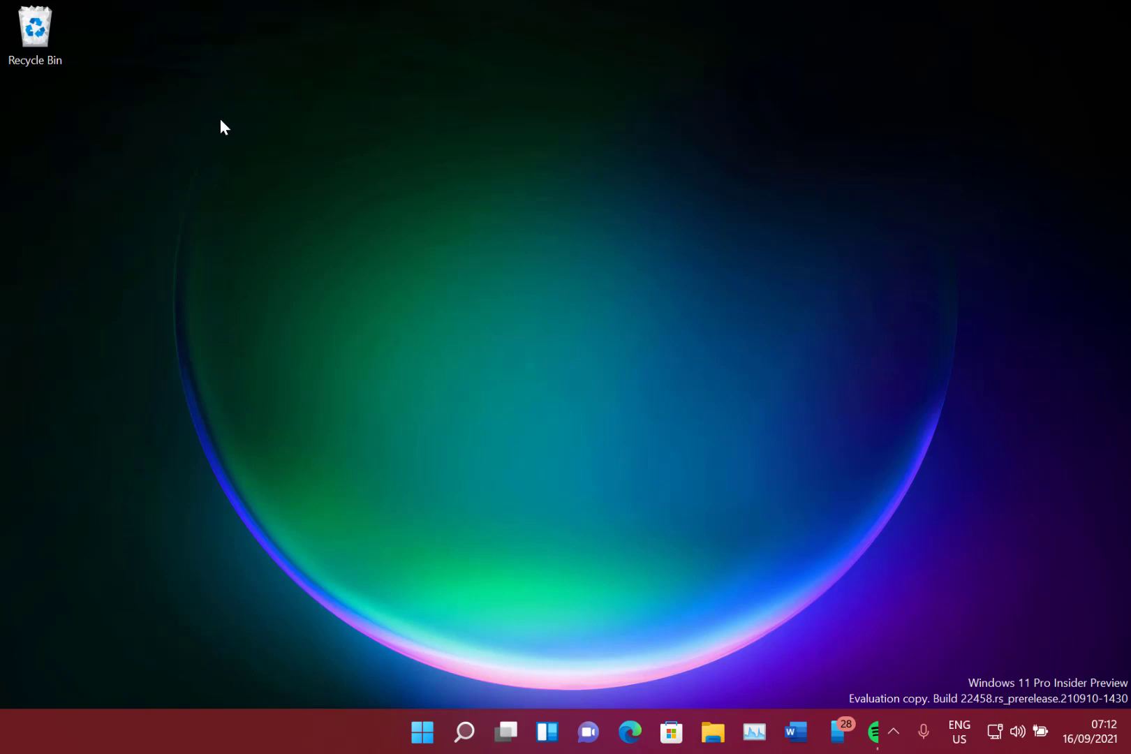
mouse_move(476, 248)
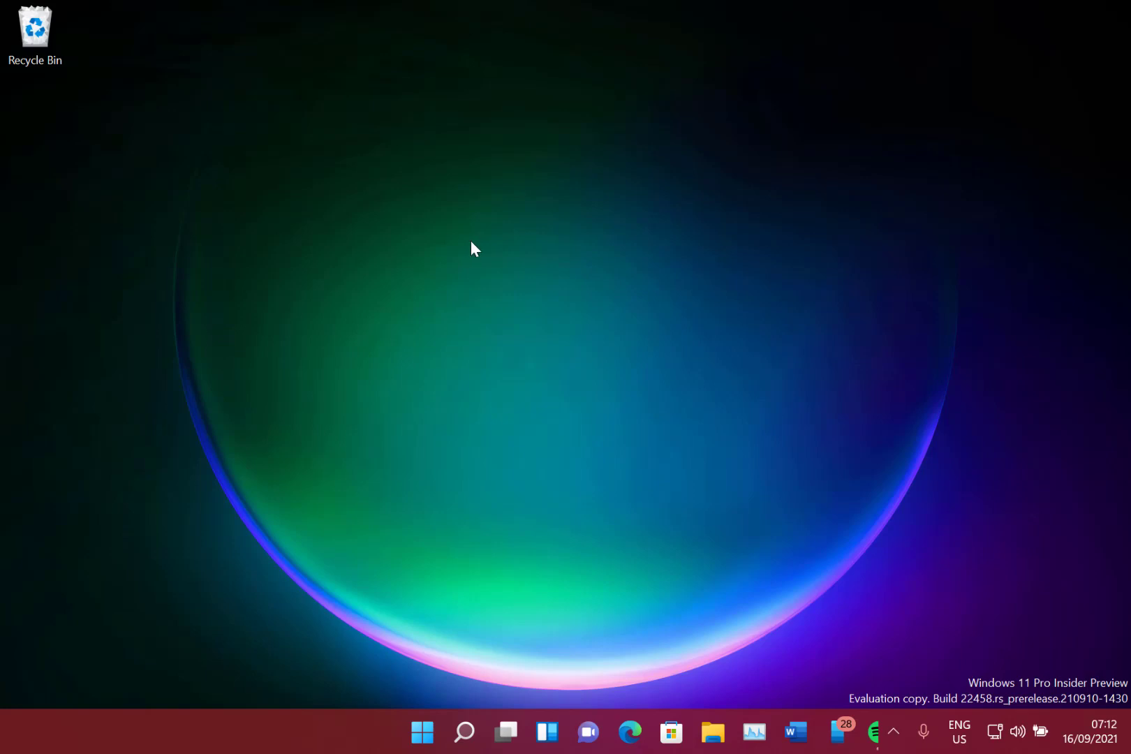
mouse_move(506, 228)
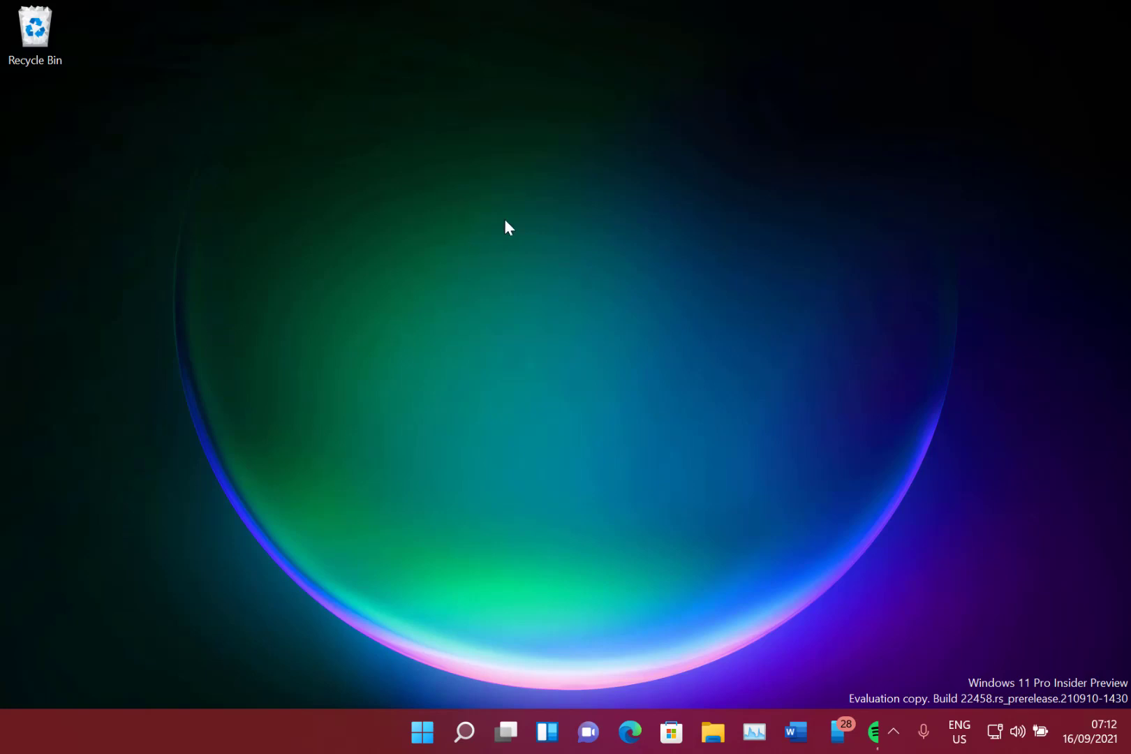
mouse_move(911, 661)
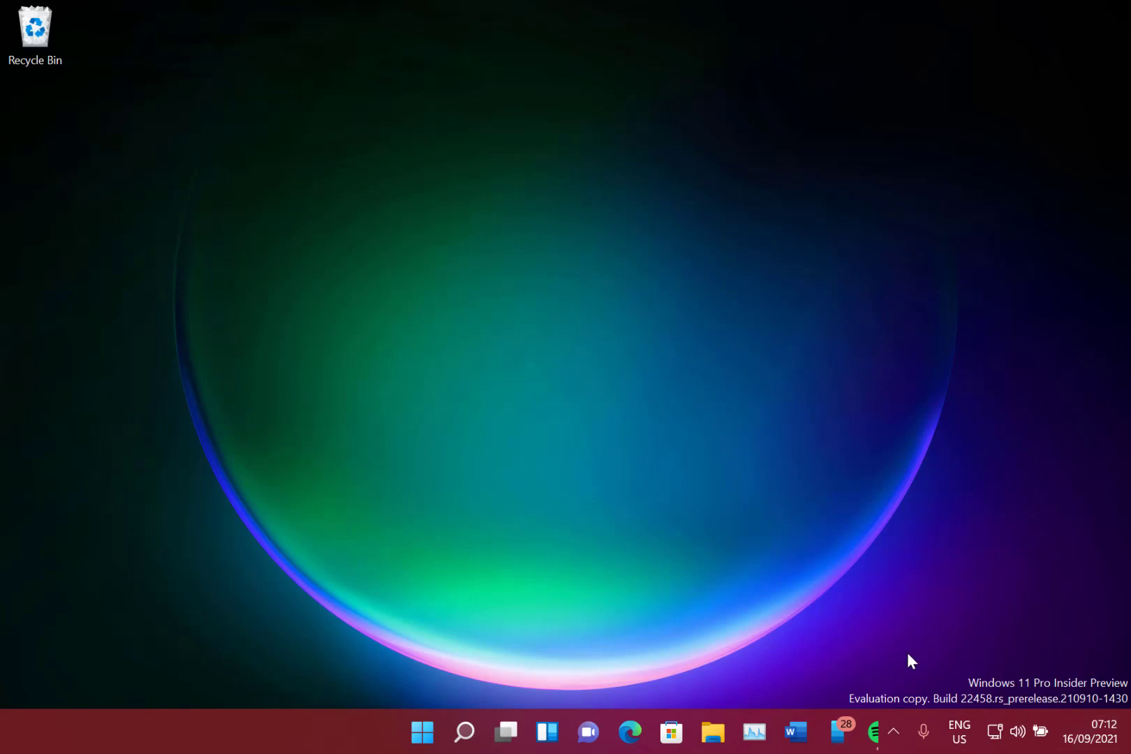
mouse_move(439, 392)
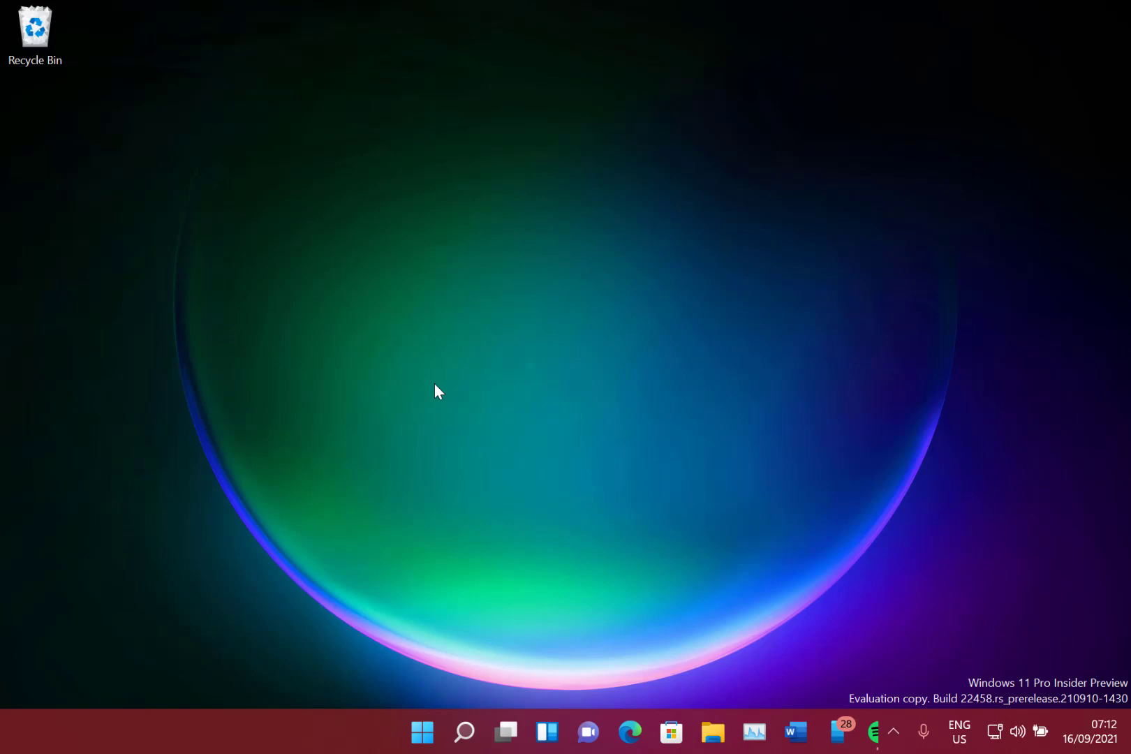
mouse_move(298, 298)
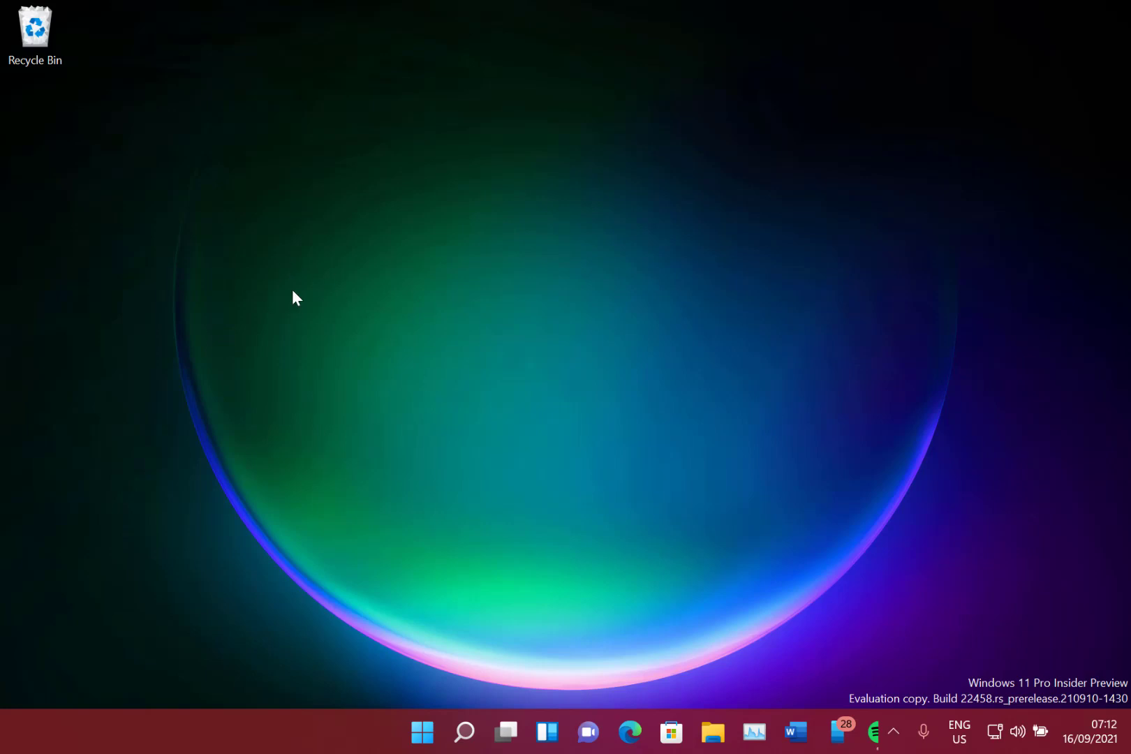
mouse_move(362, 507)
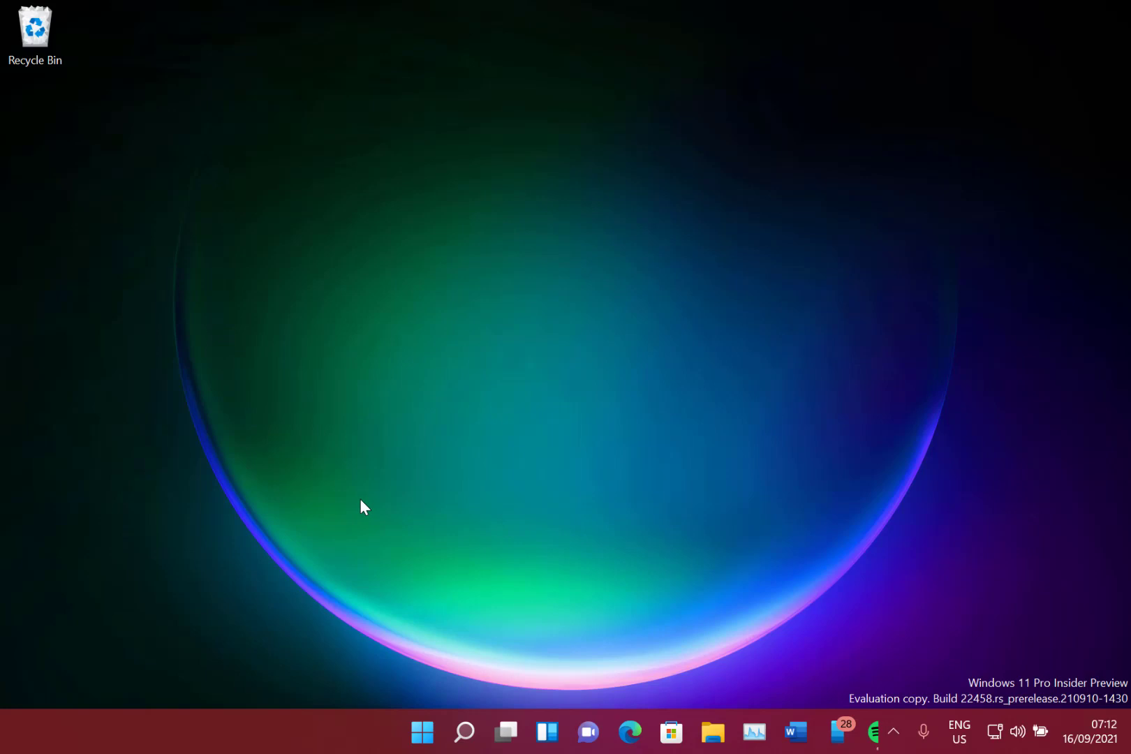
mouse_move(762, 624)
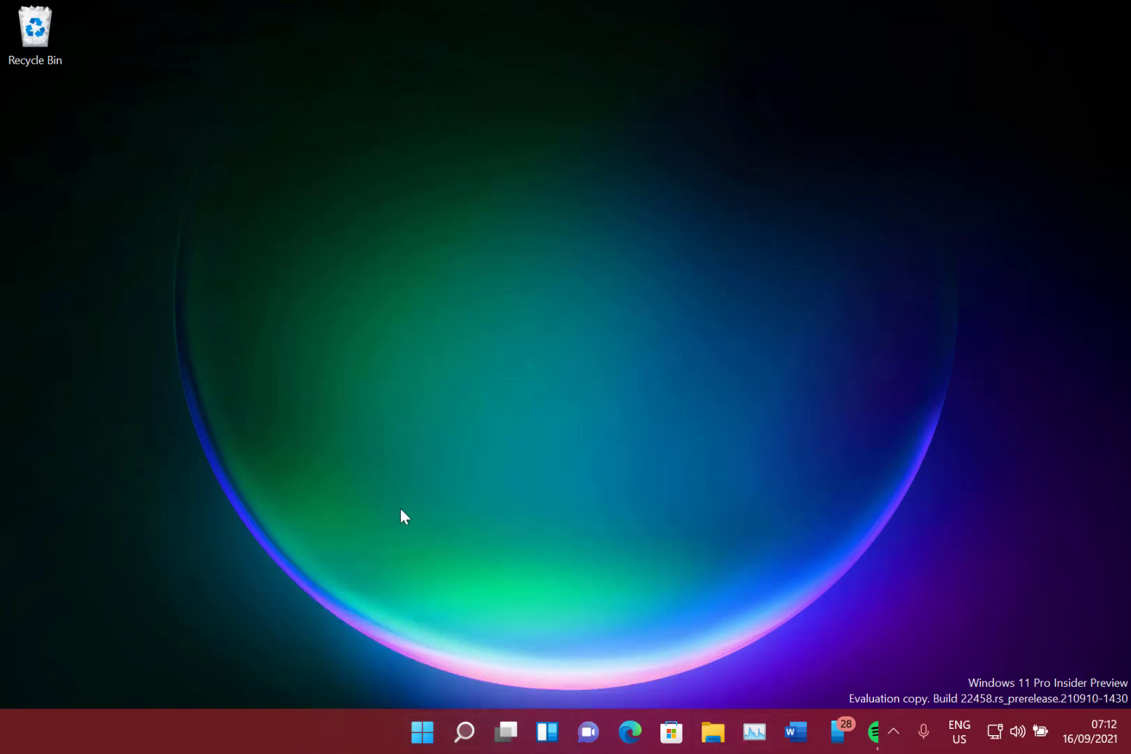
mouse_move(339, 444)
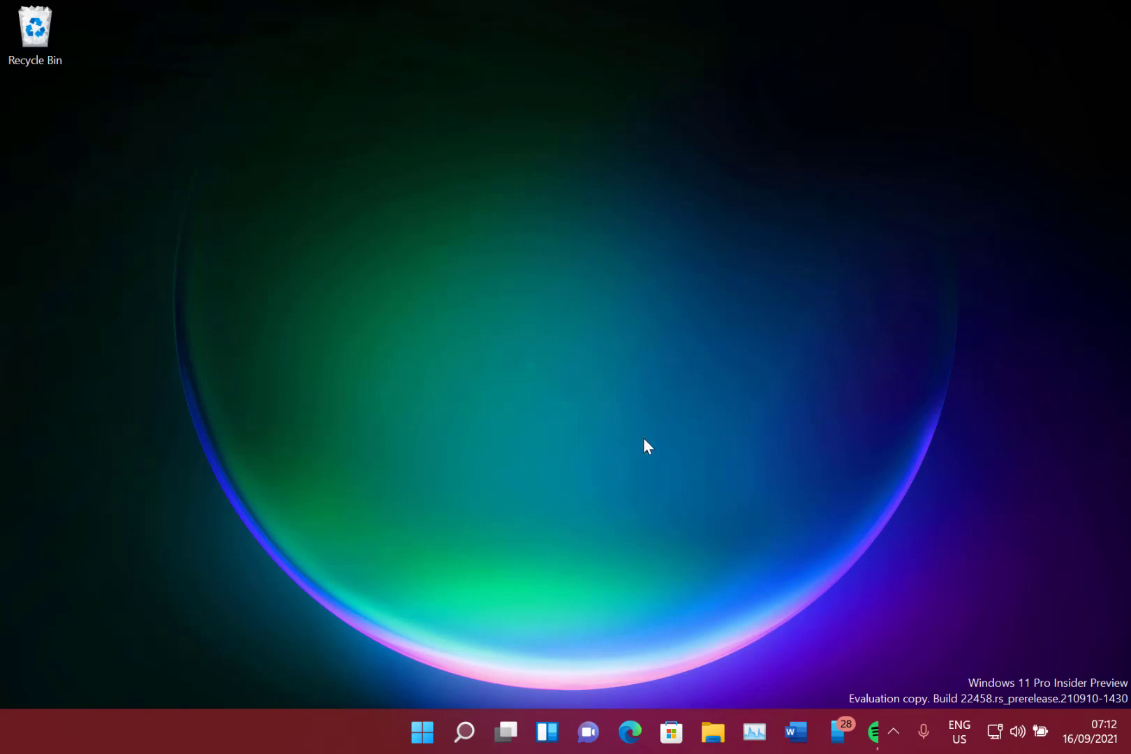
mouse_move(363, 740)
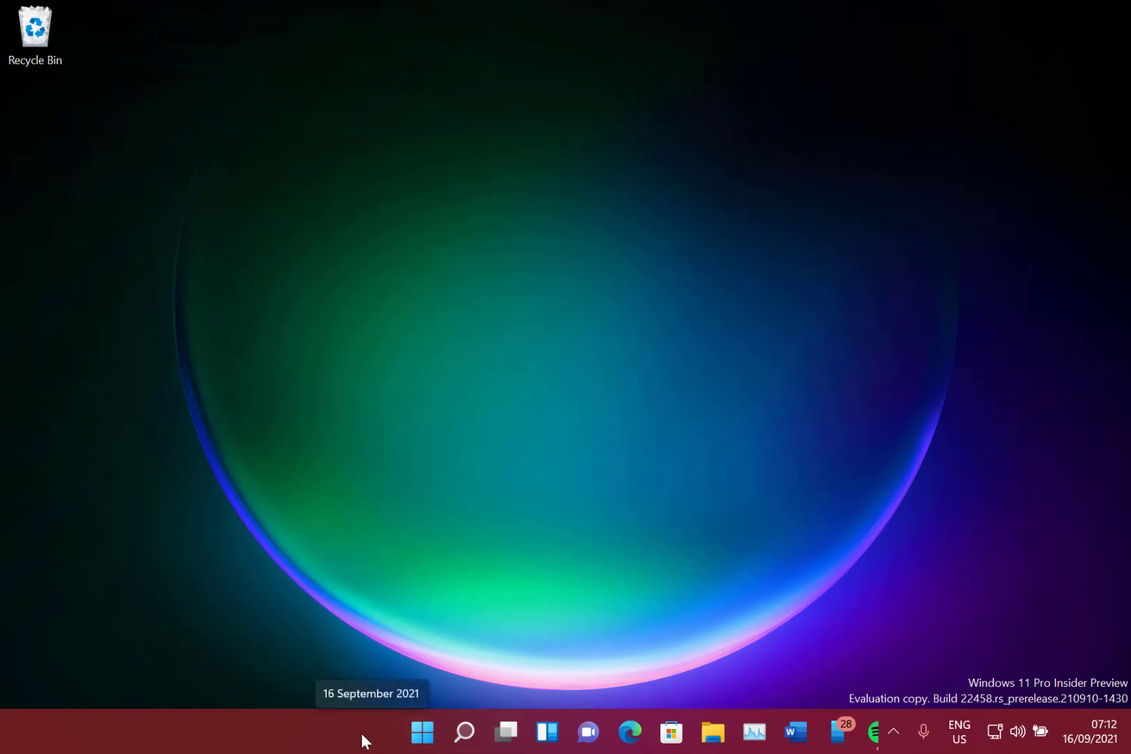
mouse_move(831, 687)
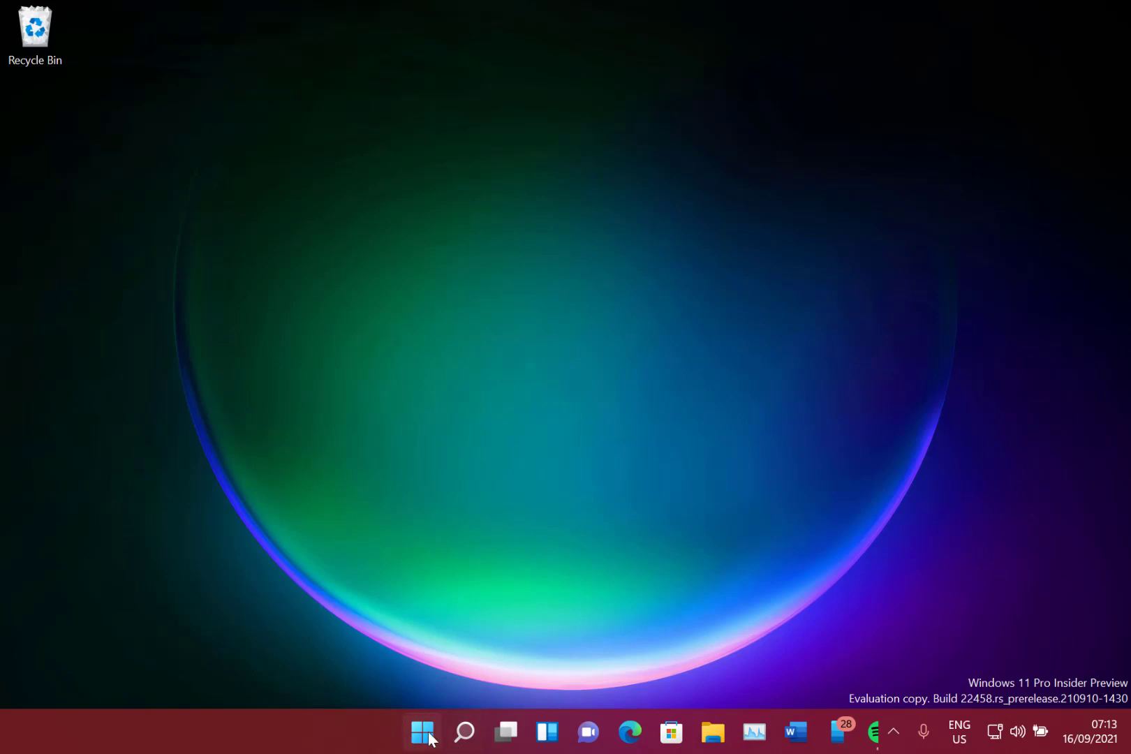
Step: Launch Tips and scroll the home page down to the Personalize your PC tile
left_click(421, 732)
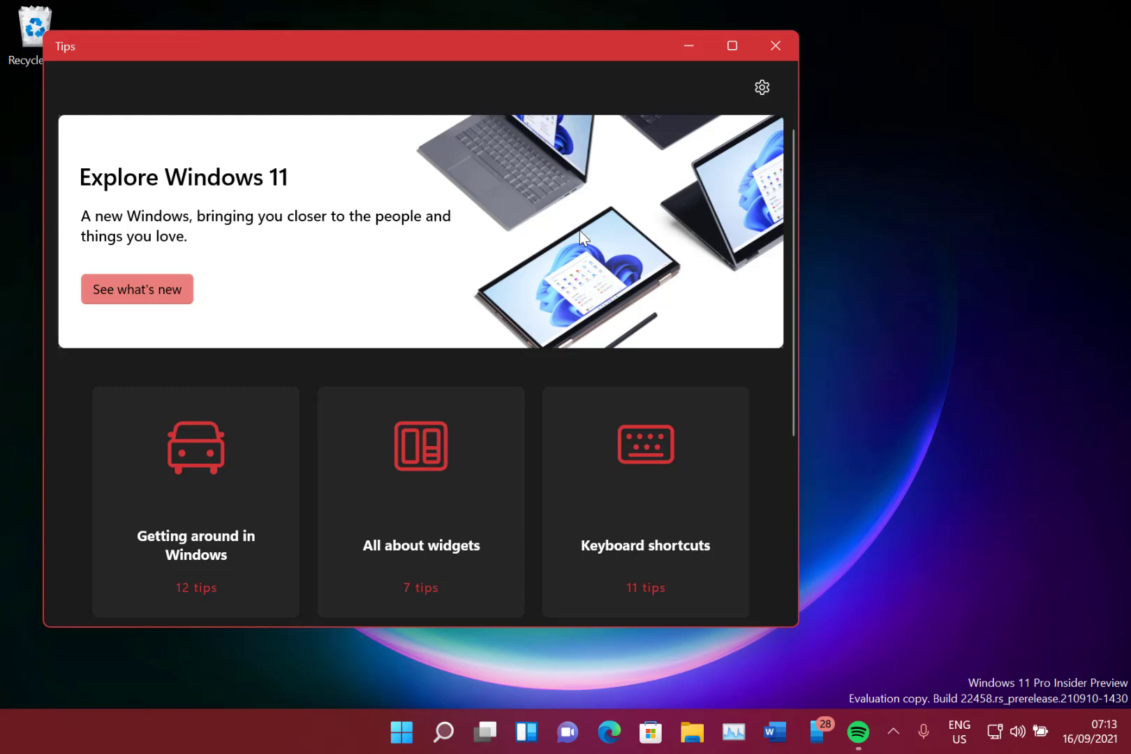
scroll("down", 3)
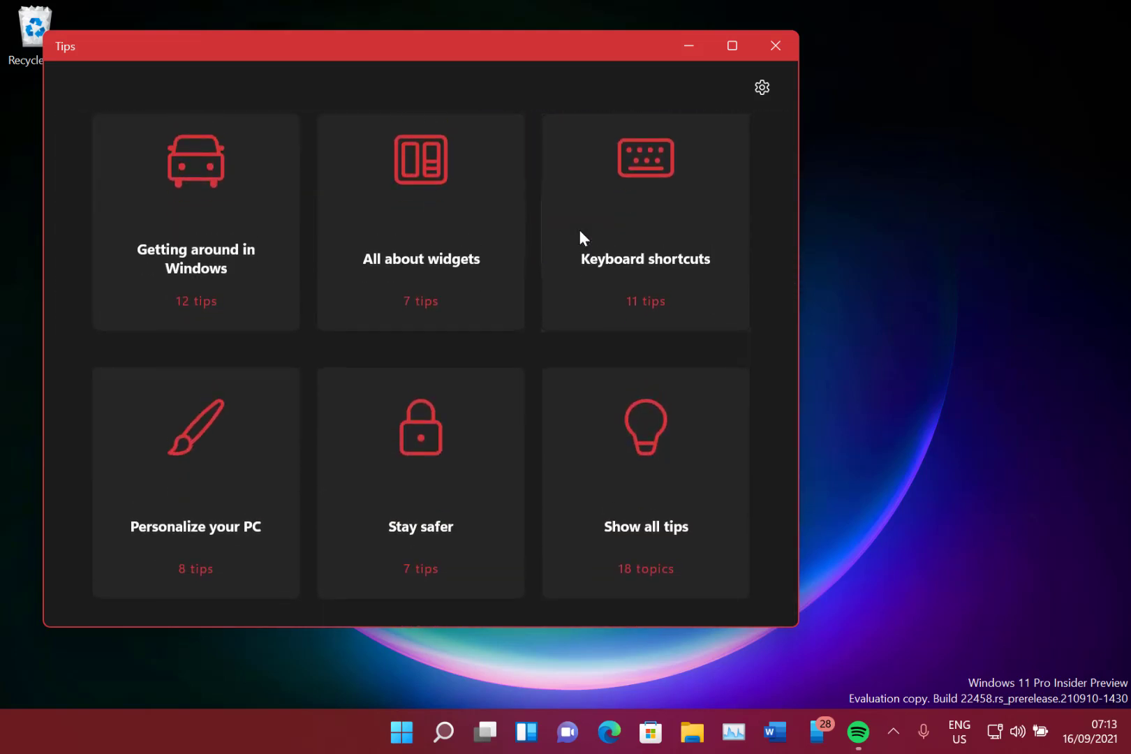
scroll("down", 3)
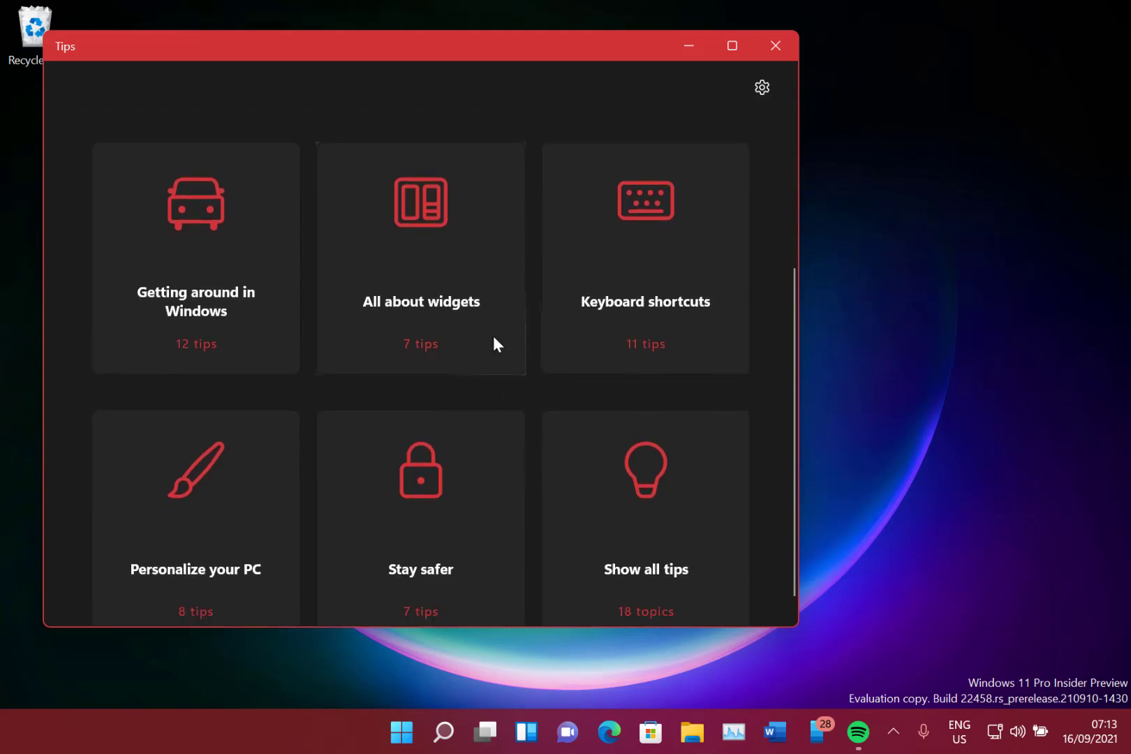
scroll("down", 3)
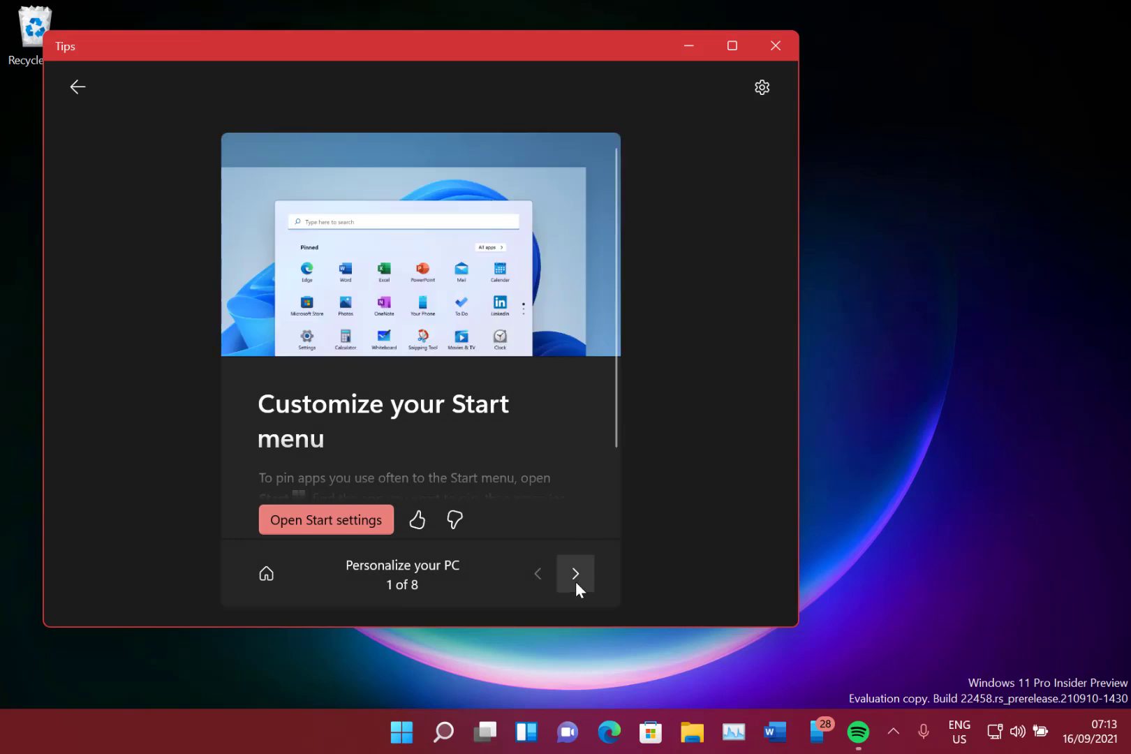
Step: Page through the Personalize your PC tips to the last one, Personalize your lock screen (8 of 8)
left_click(573, 573)
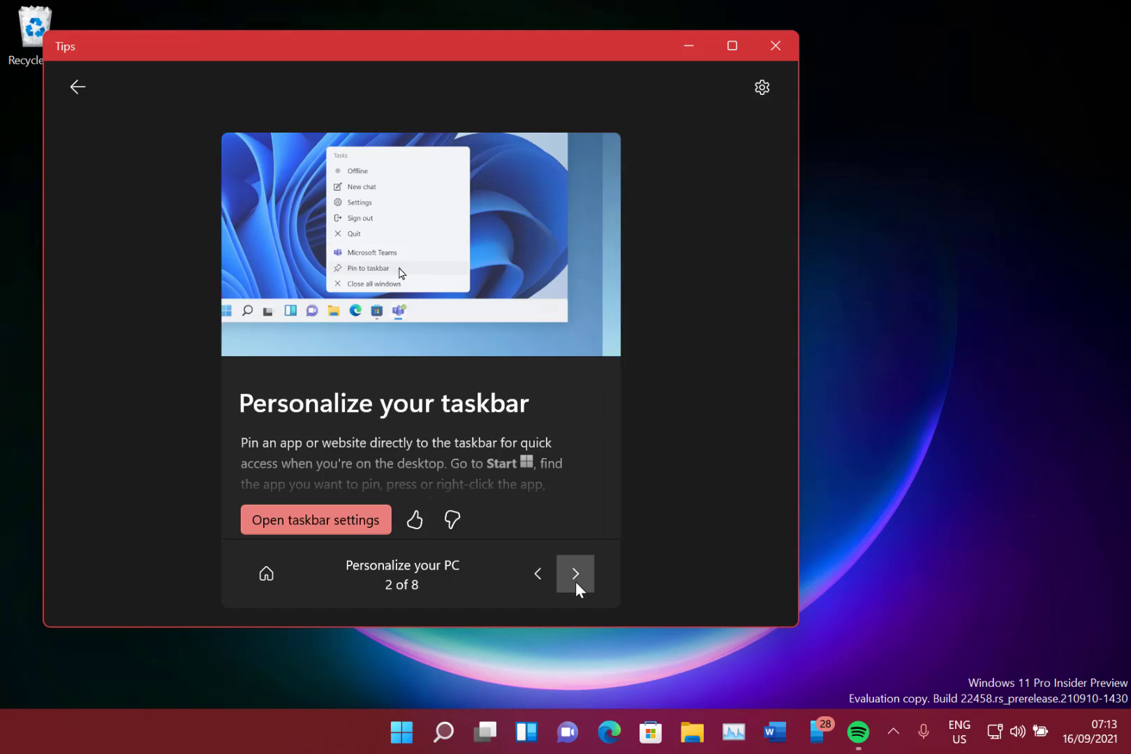
left_click(573, 572)
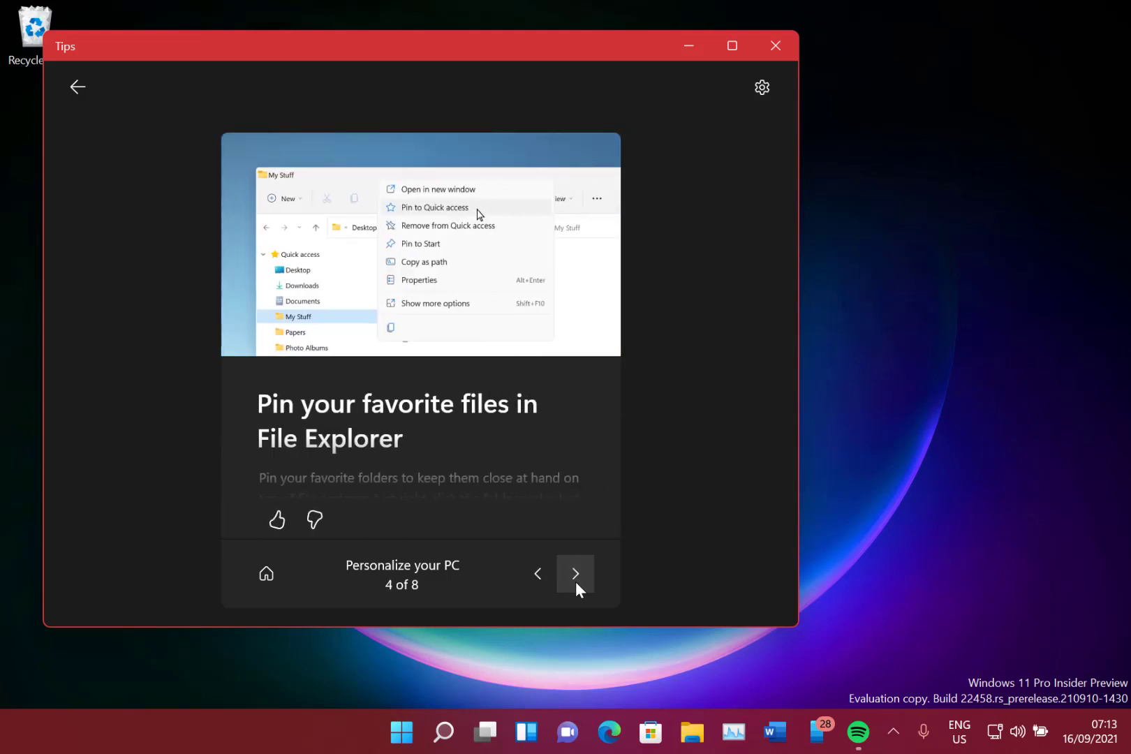
left_click(575, 572)
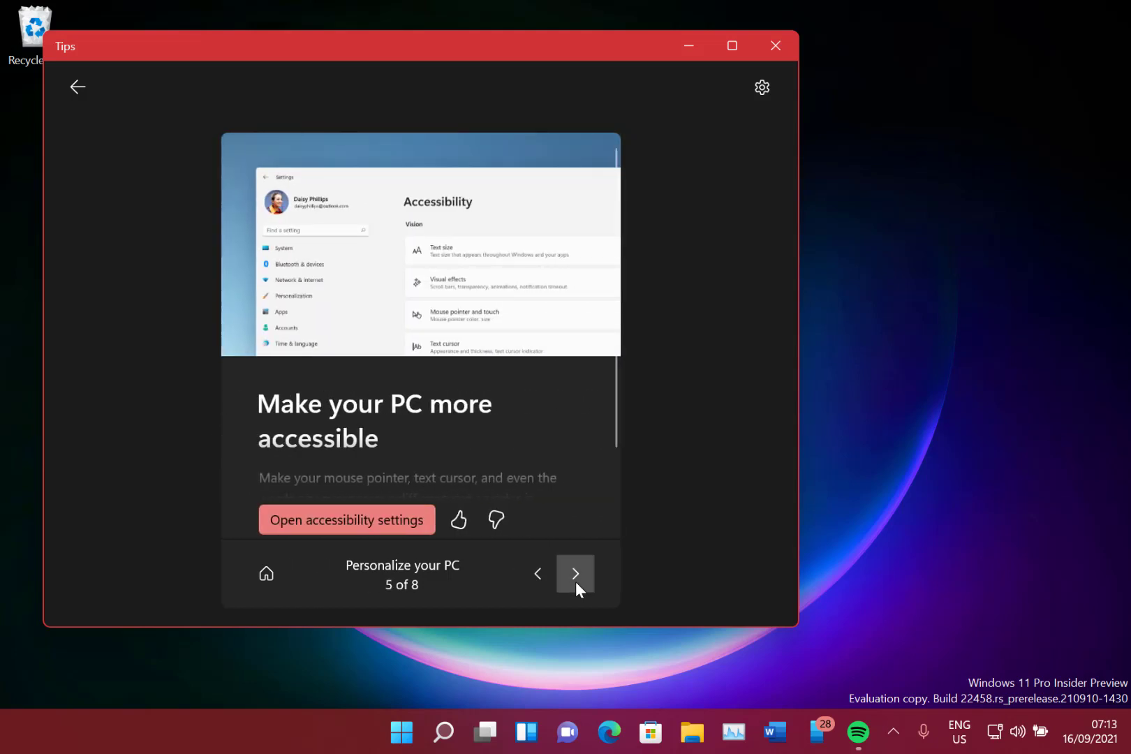
left_click(575, 574)
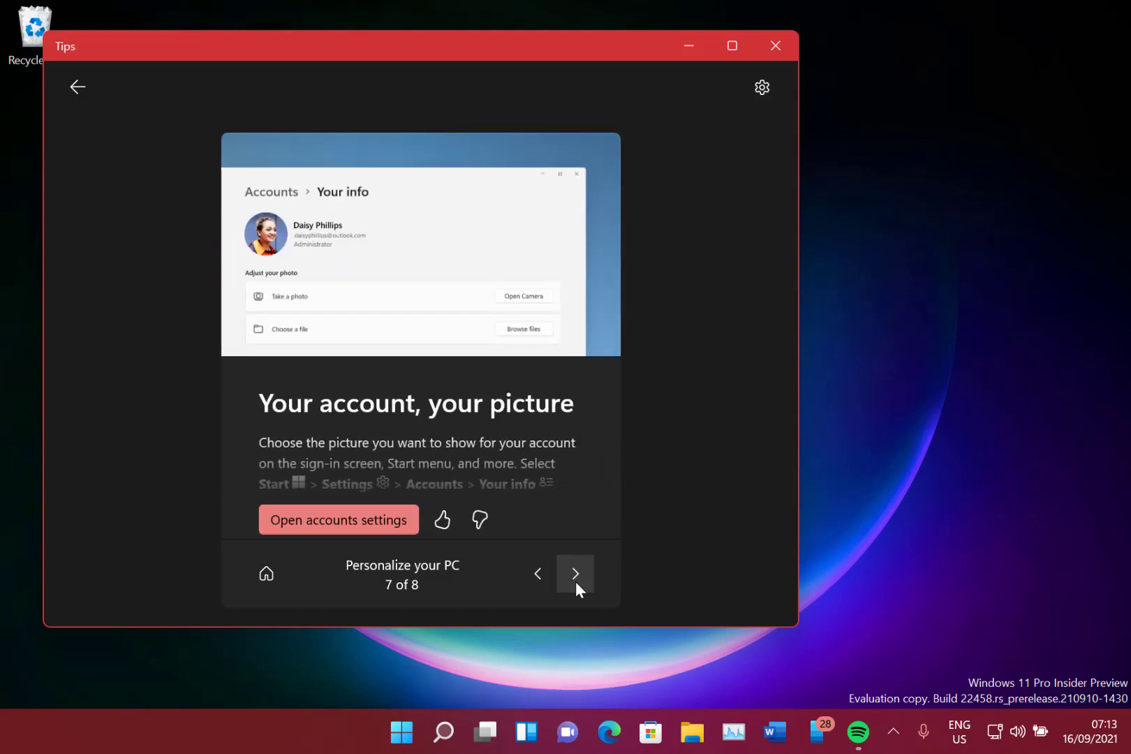
left_click(575, 573)
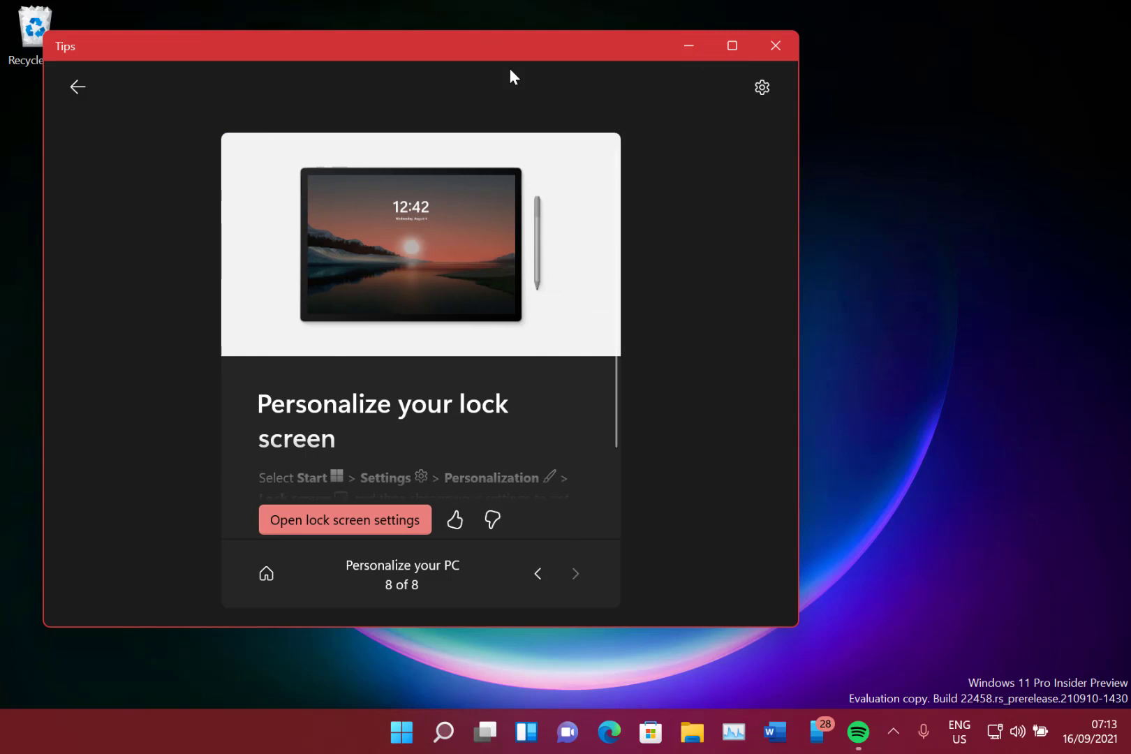
mouse_move(719, 77)
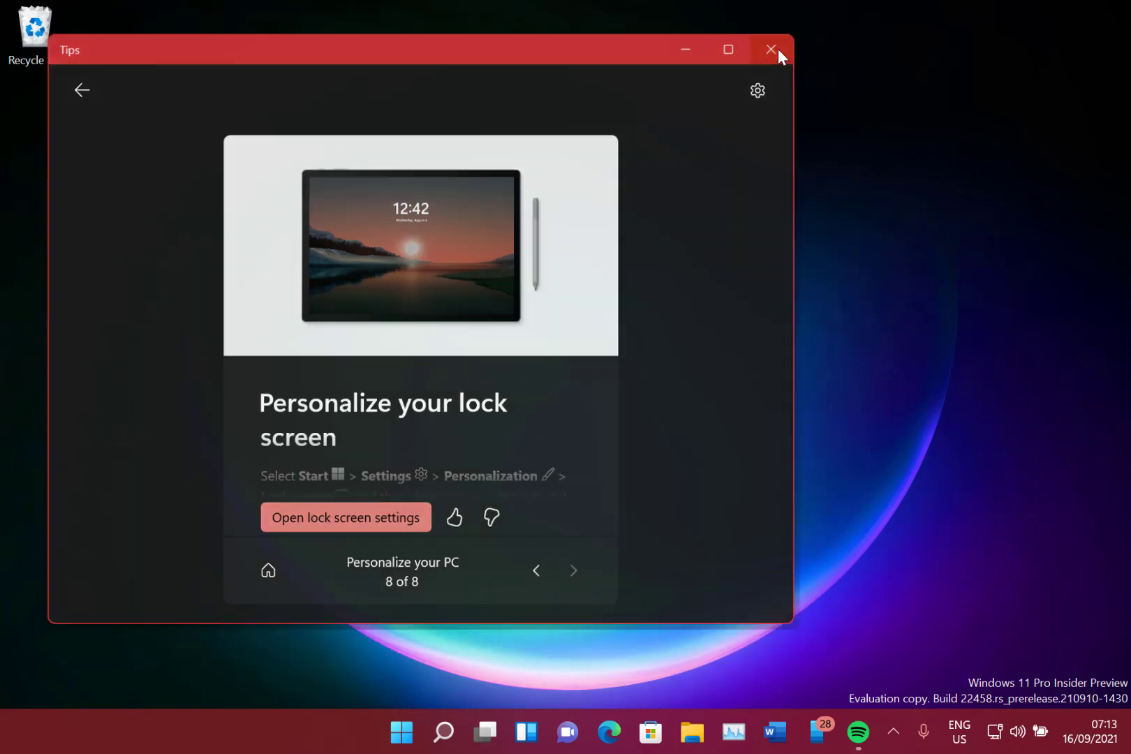
Step: Close the Tips app and bring up the Start menu
left_click(771, 49)
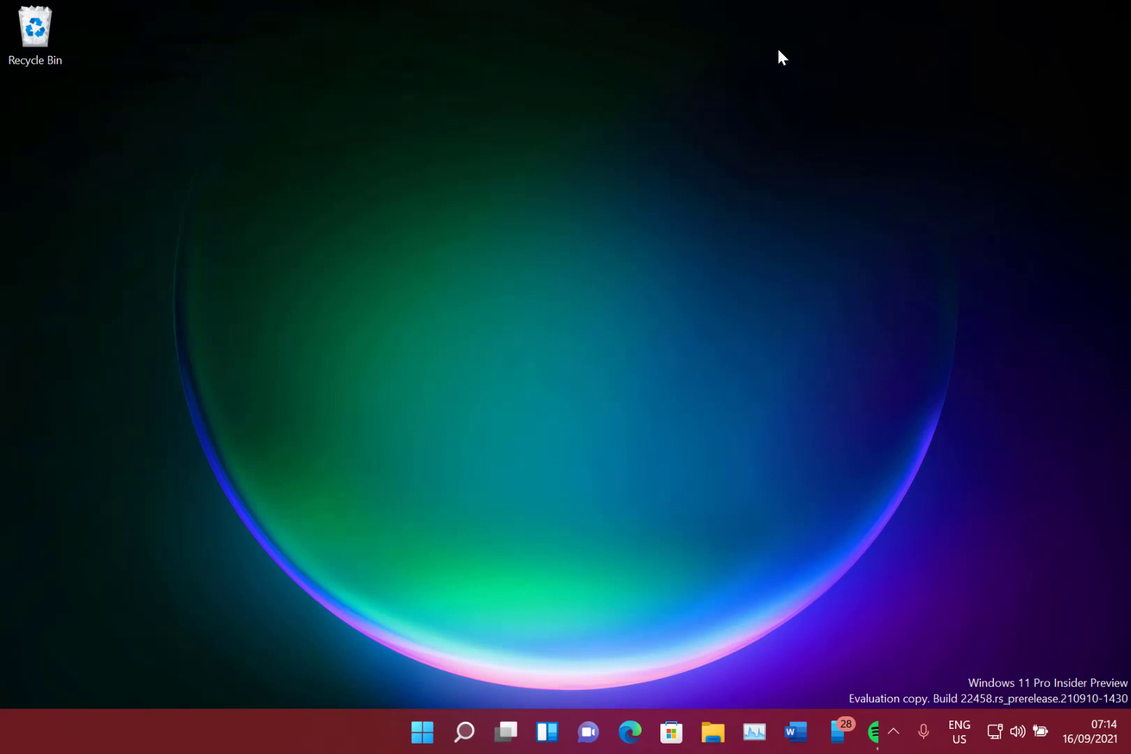
mouse_move(396, 749)
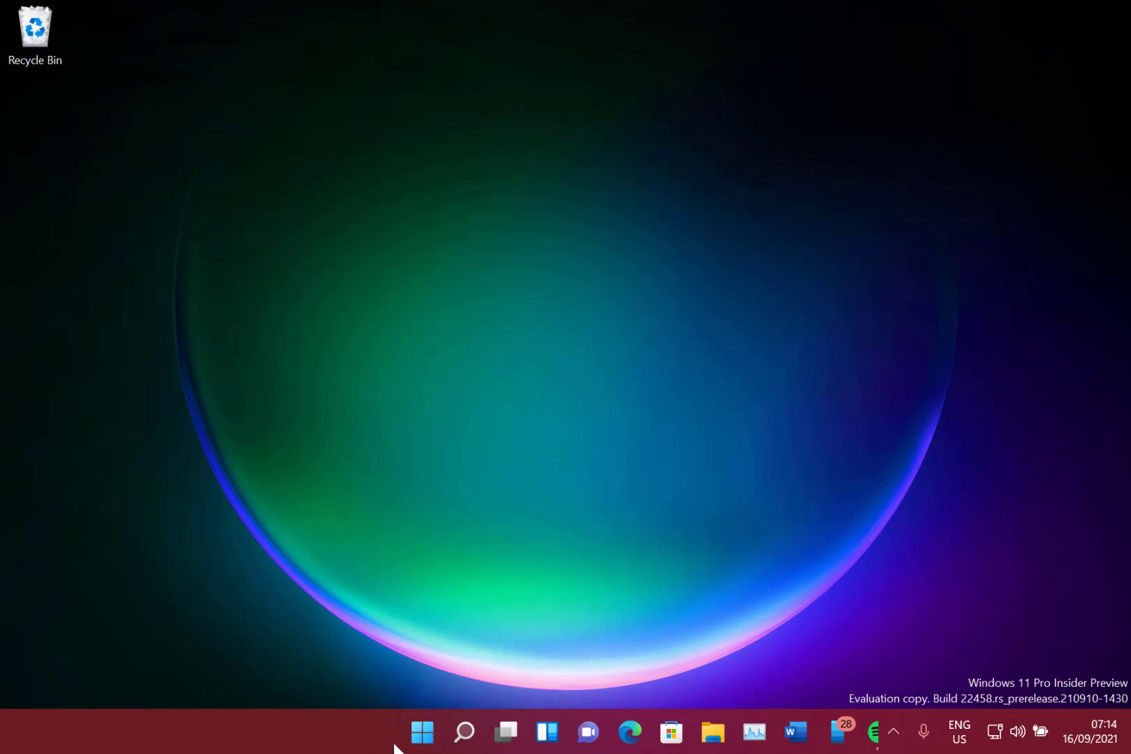
left_click(422, 732)
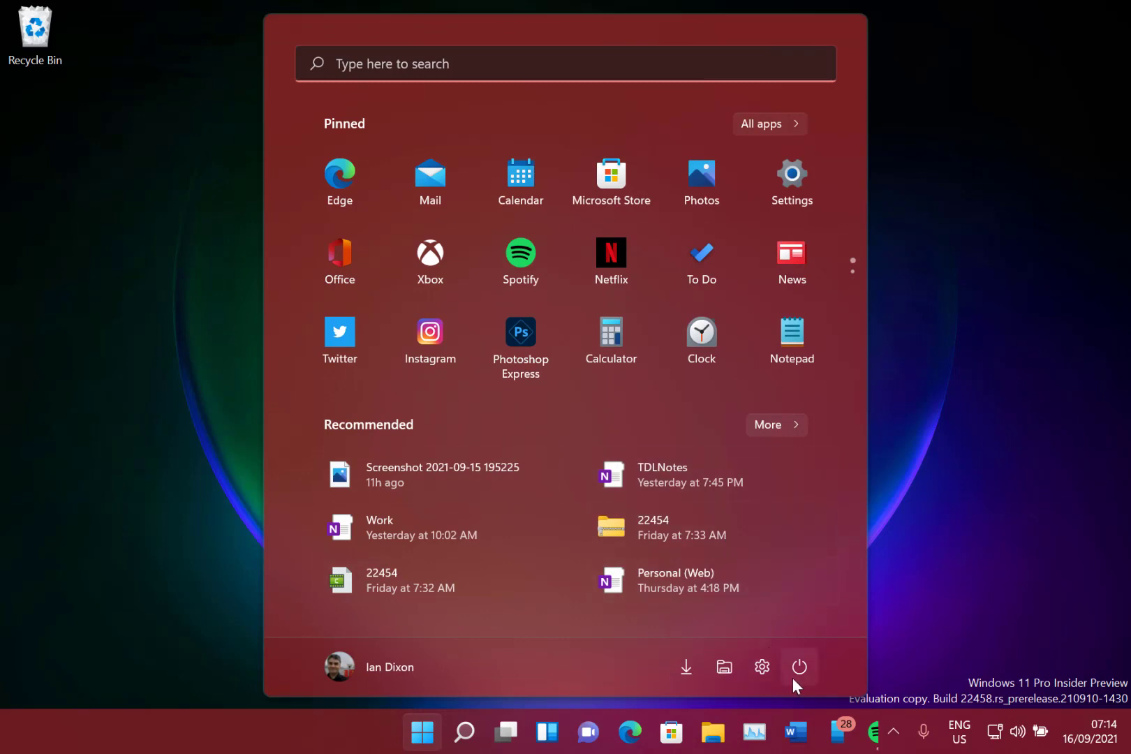
Step: Show the Start menu power options (Sign-in options, Sleep, Shut down, Restart), then dismiss the menu
left_click(799, 666)
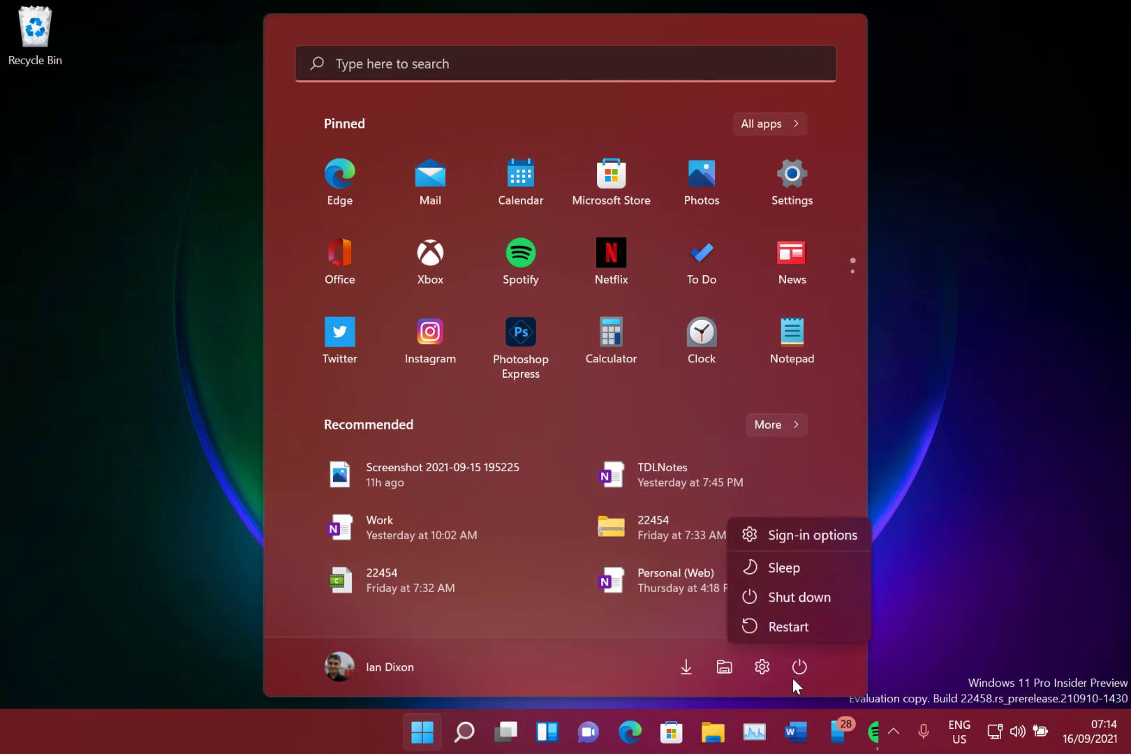
mouse_move(688, 694)
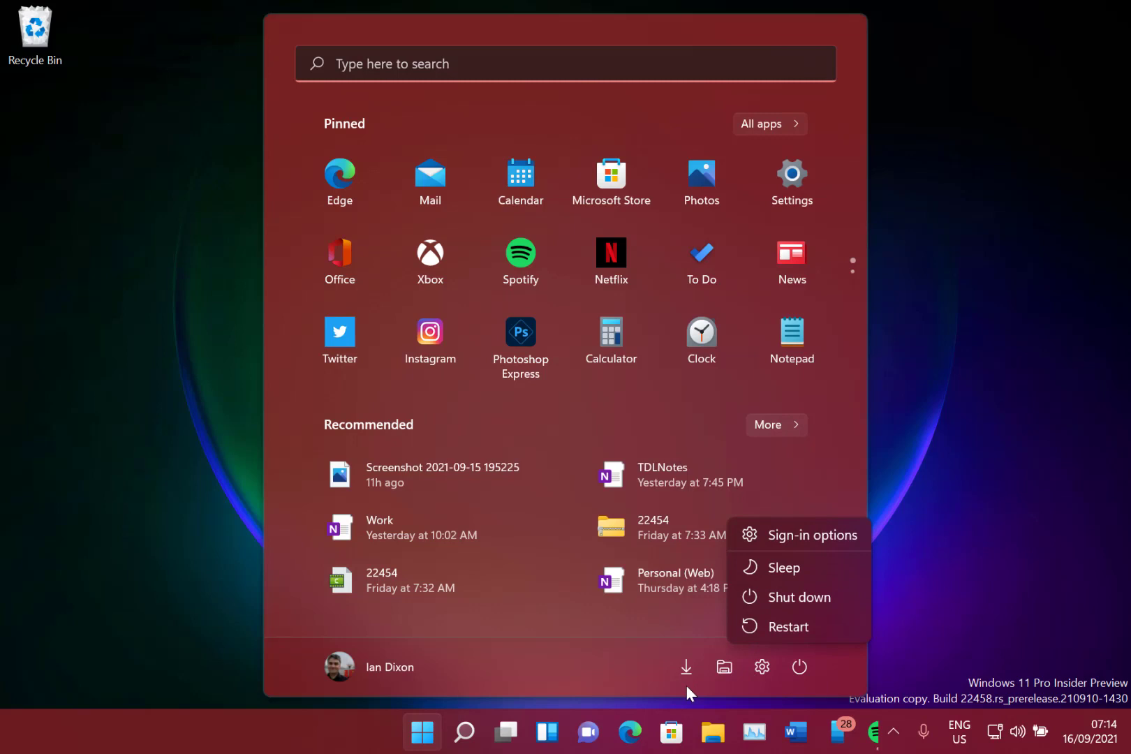
mouse_move(723, 666)
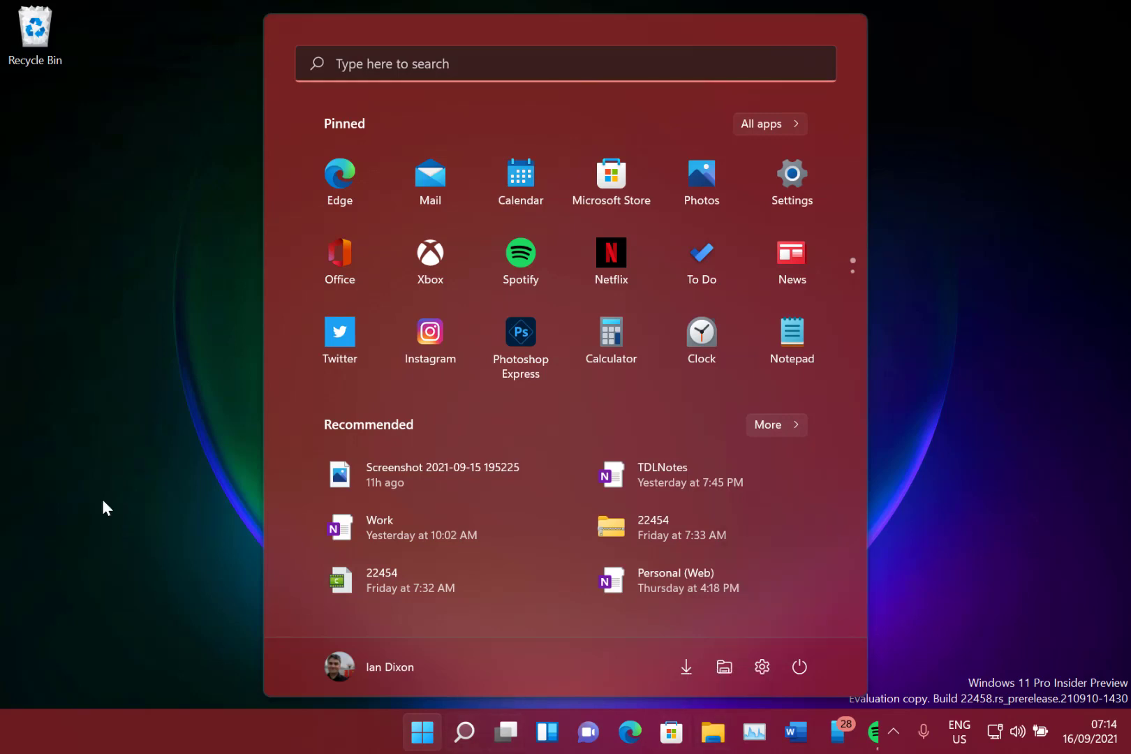
left_click(422, 731)
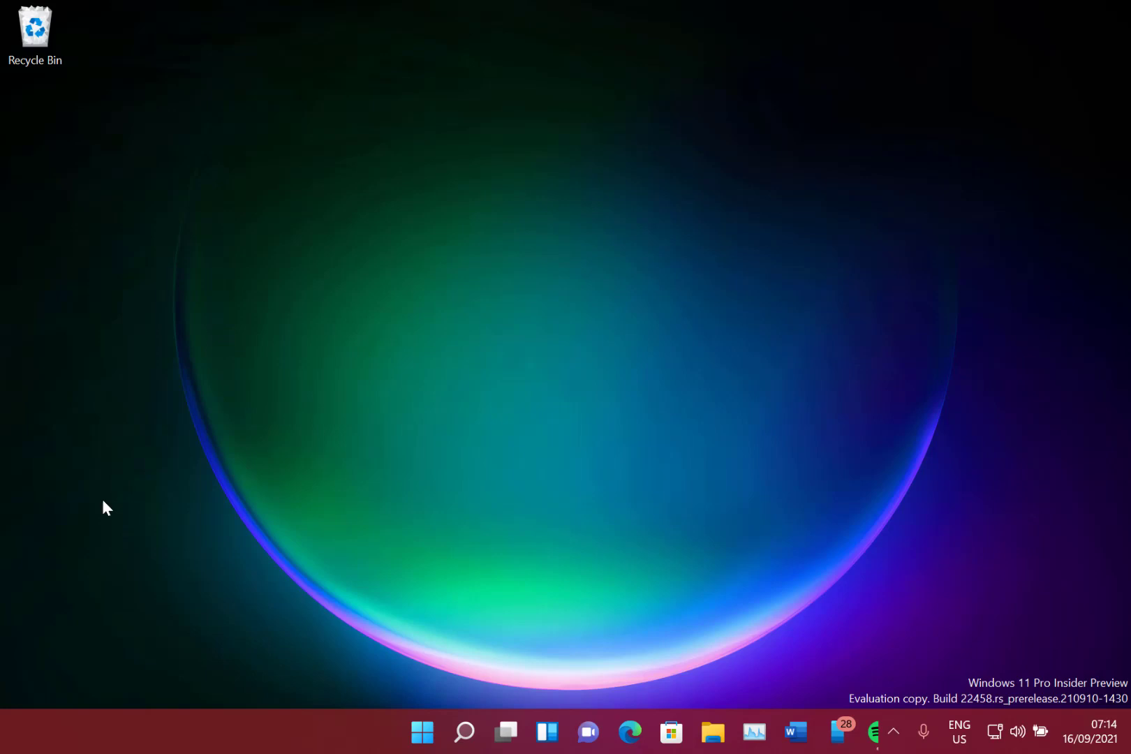
mouse_move(438, 691)
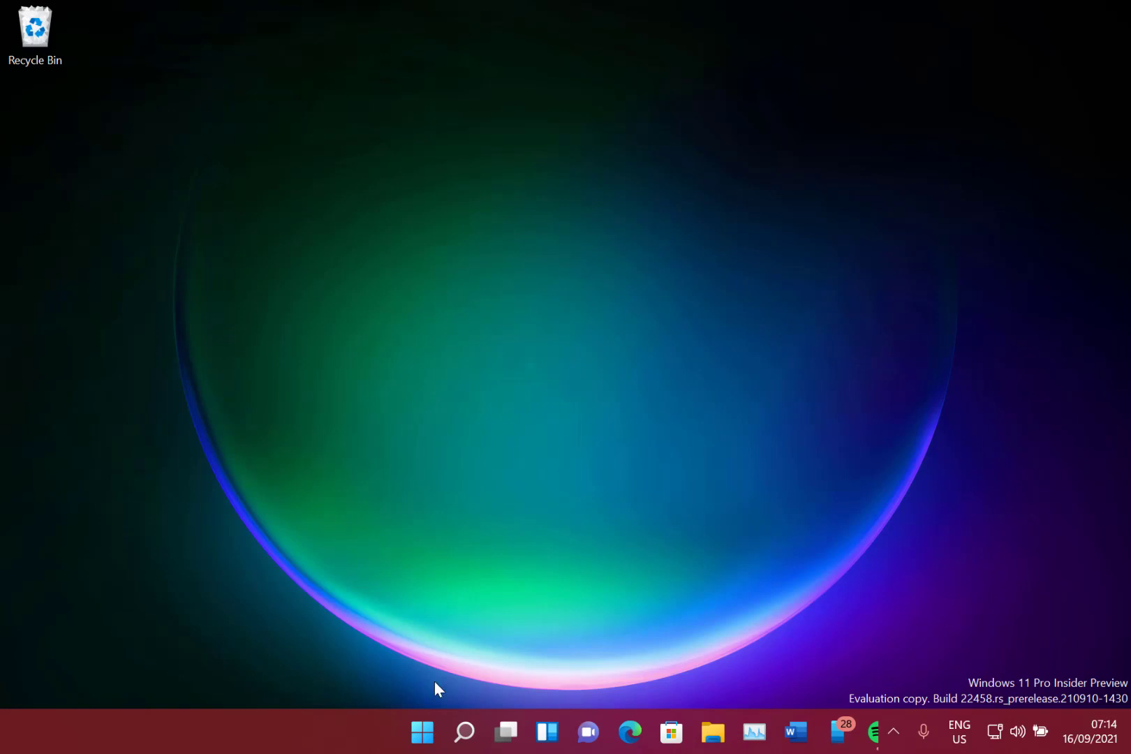
mouse_move(422, 731)
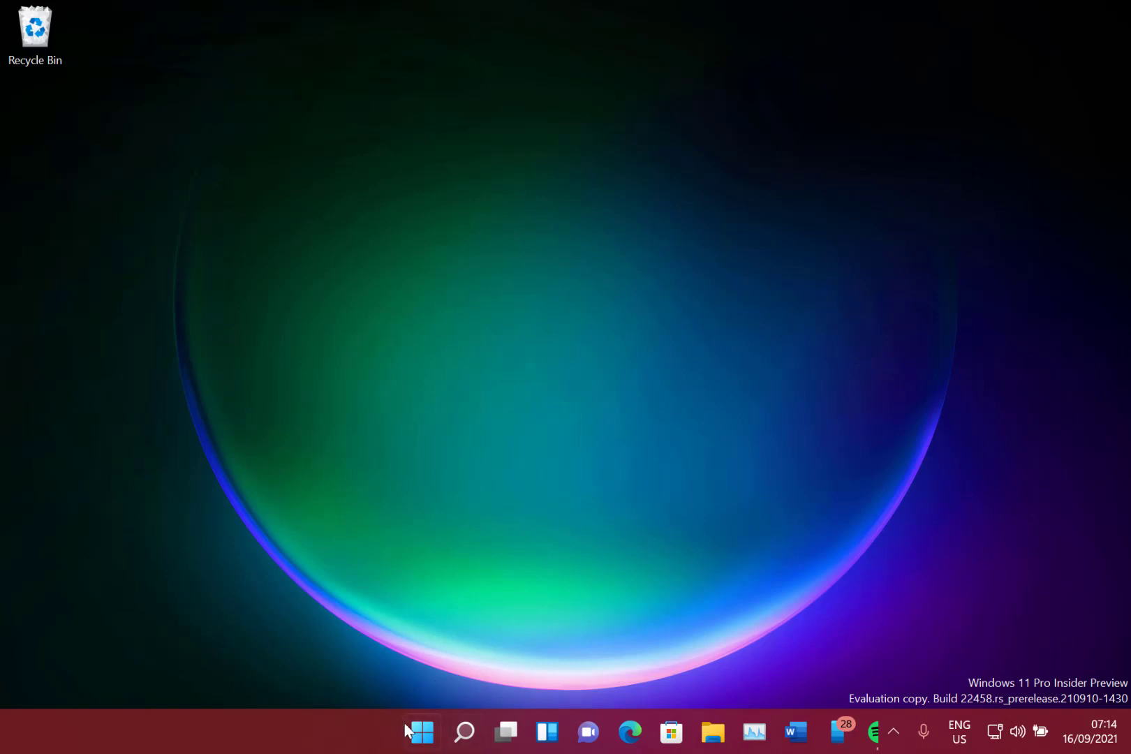
mouse_move(422, 731)
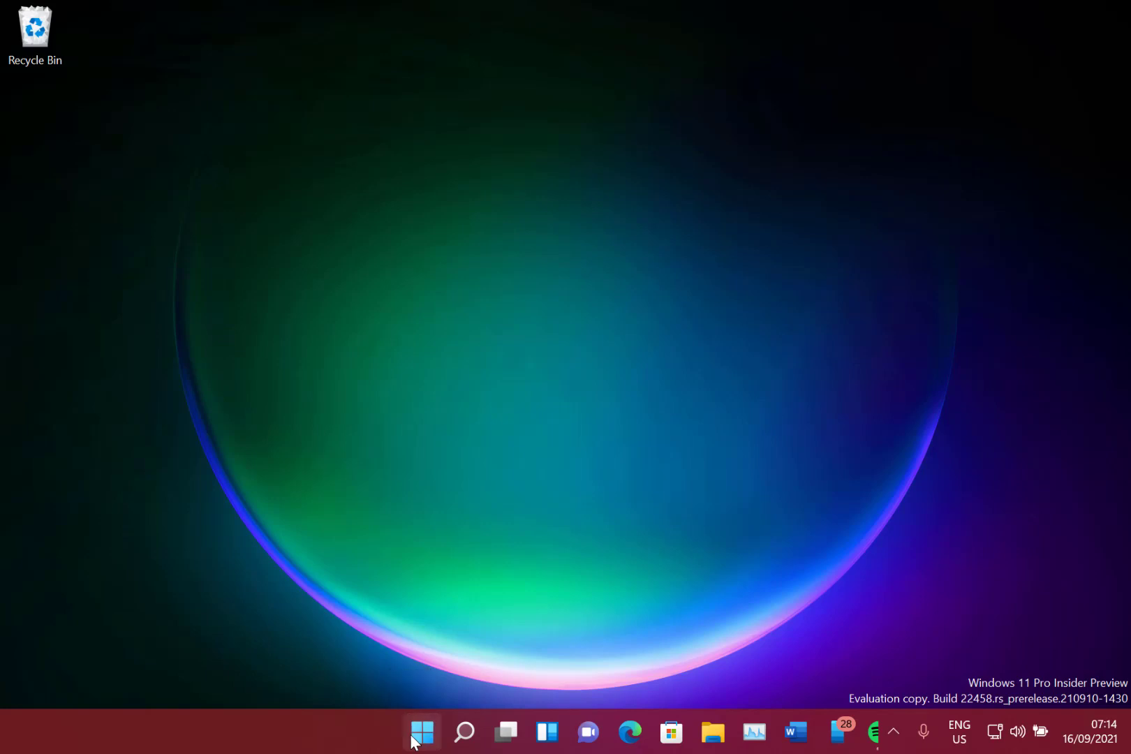
left_click(422, 732)
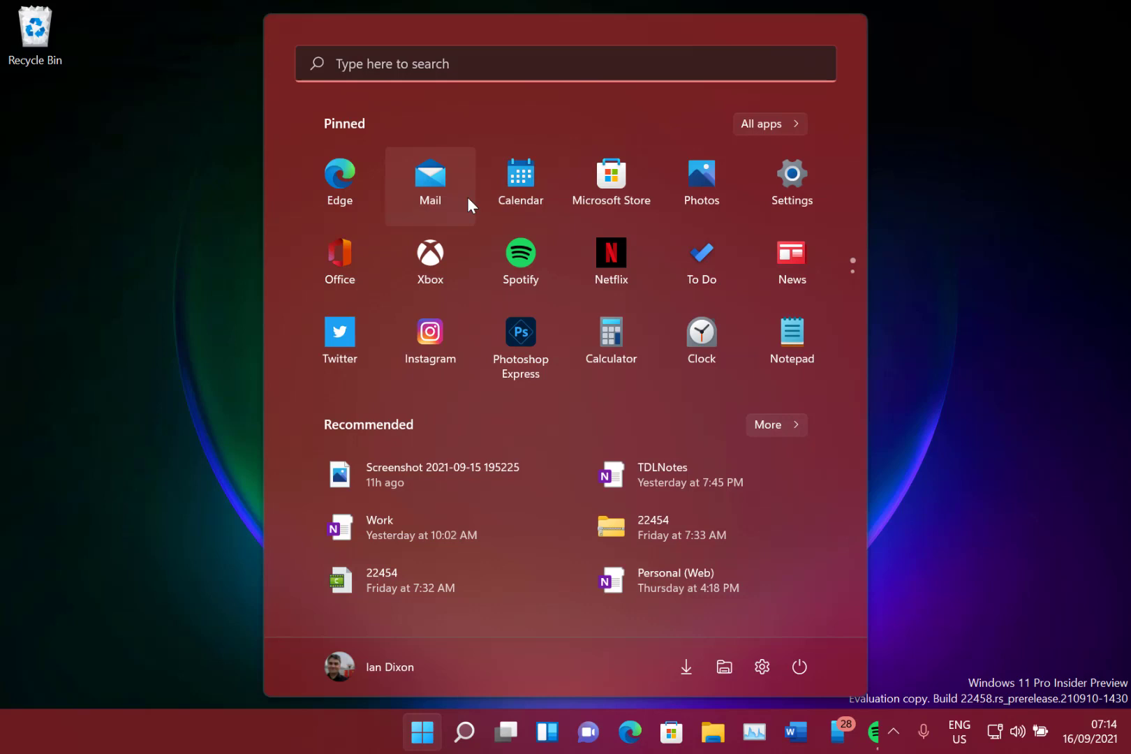
mouse_move(471, 197)
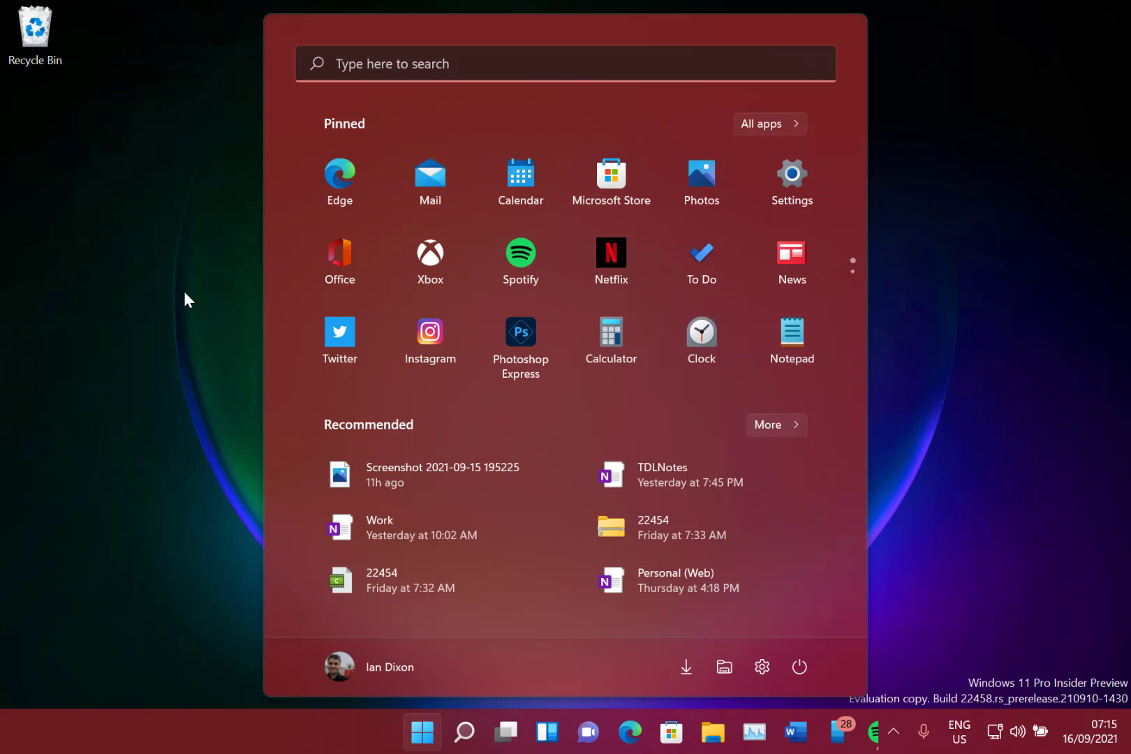
mouse_move(107, 417)
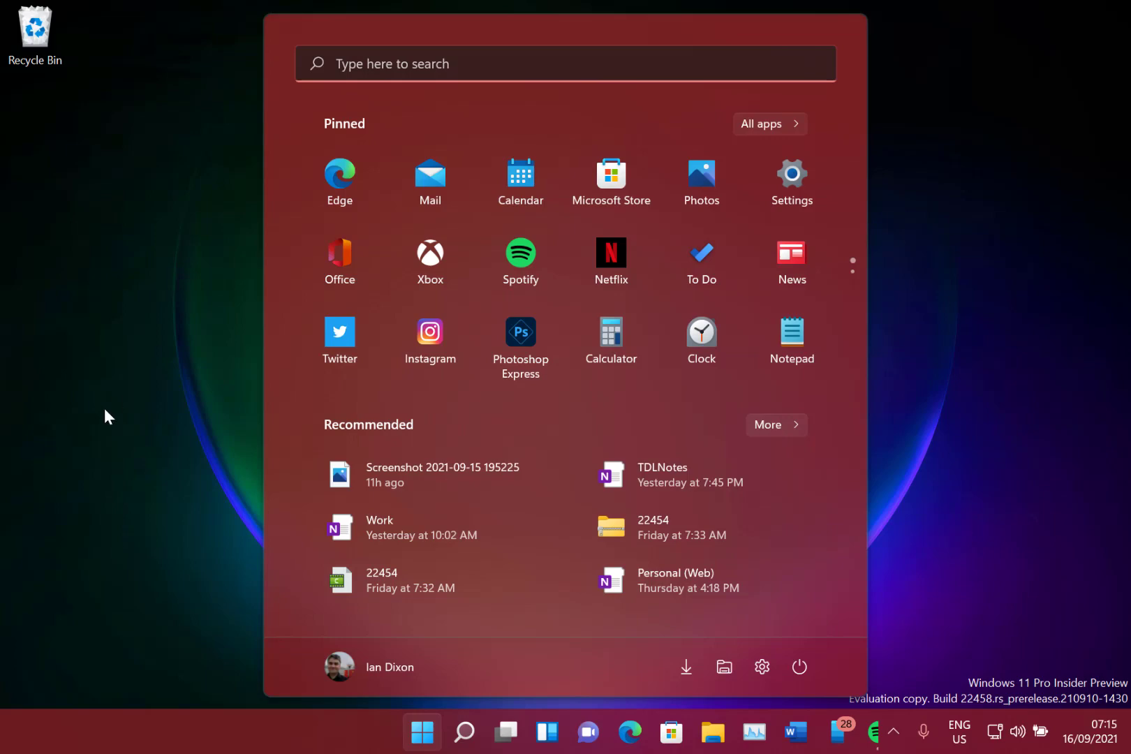
left_click(422, 731)
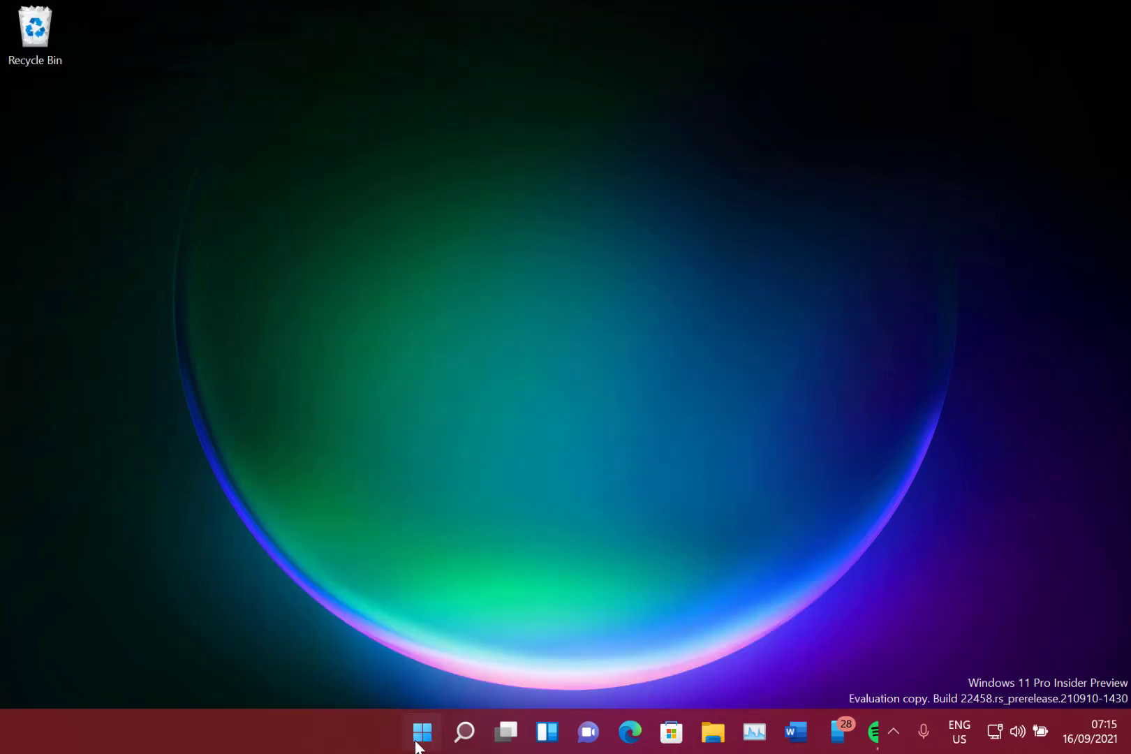
left_click(422, 732)
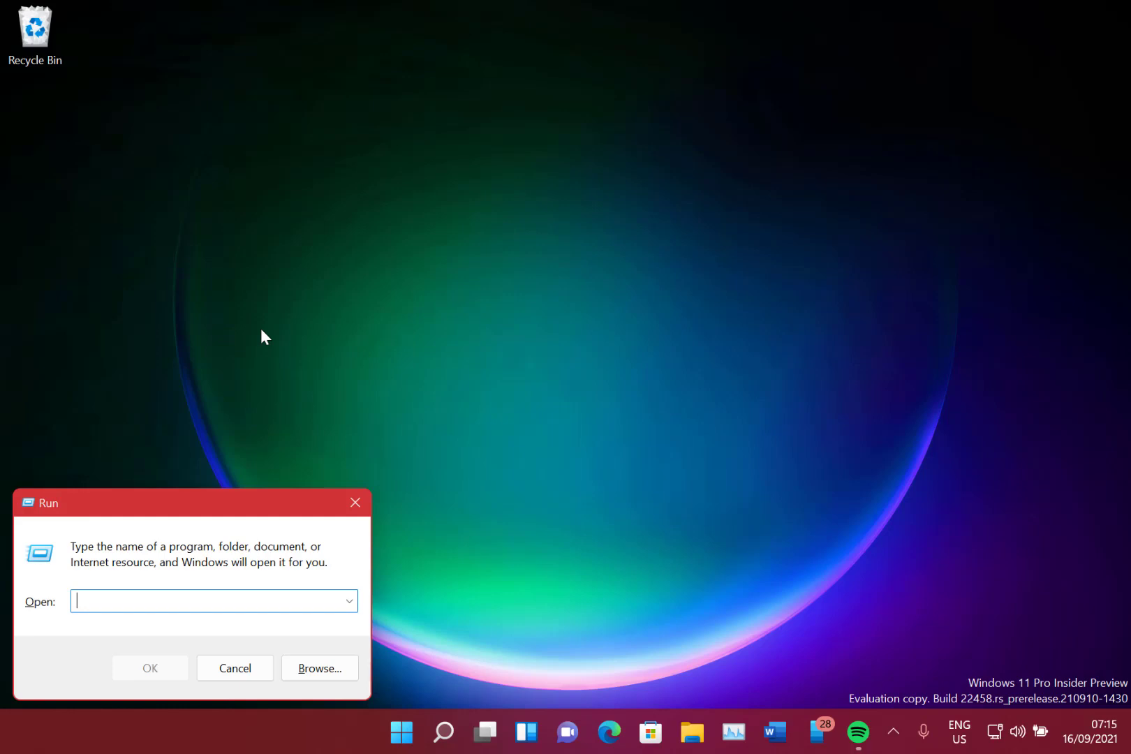
mouse_move(544, 740)
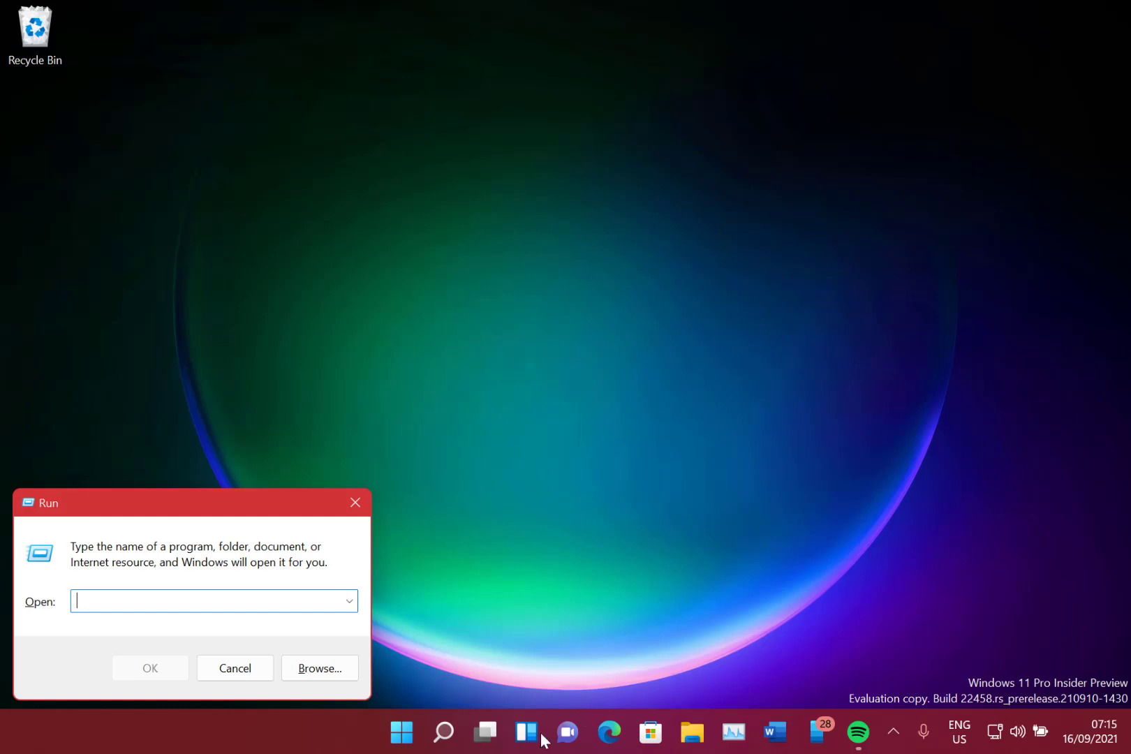
mouse_move(600, 535)
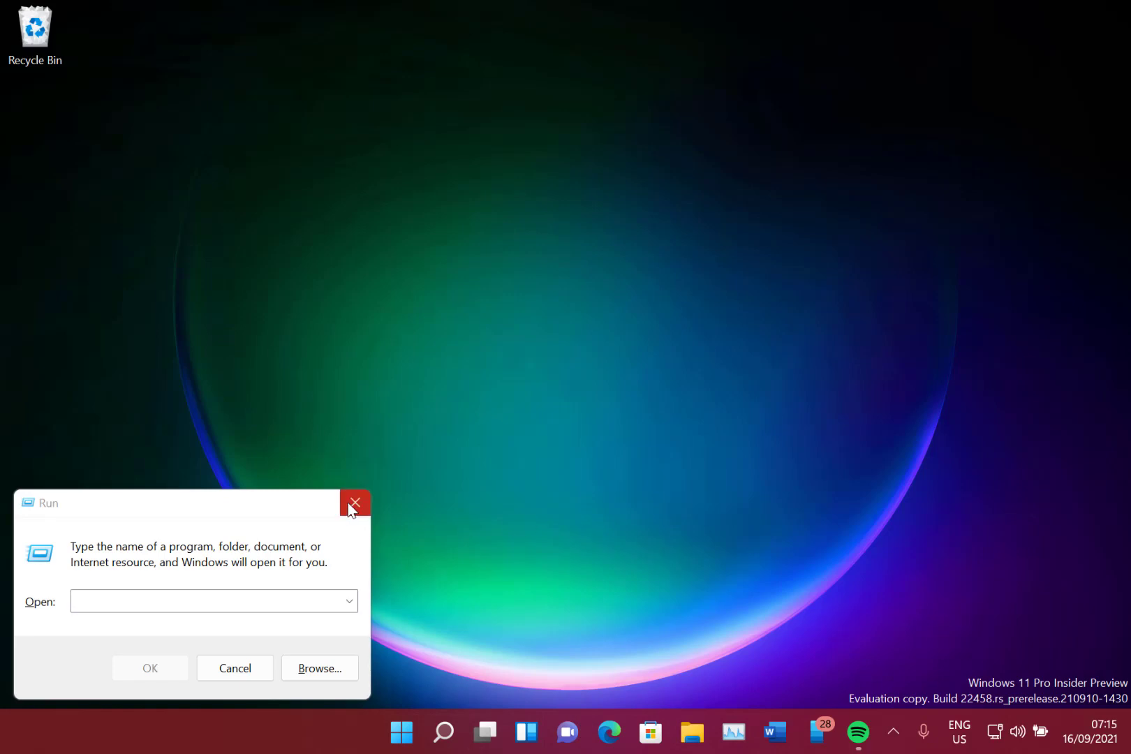
Step: Close the empty Run dialog, returning to the bare desktop
left_click(355, 503)
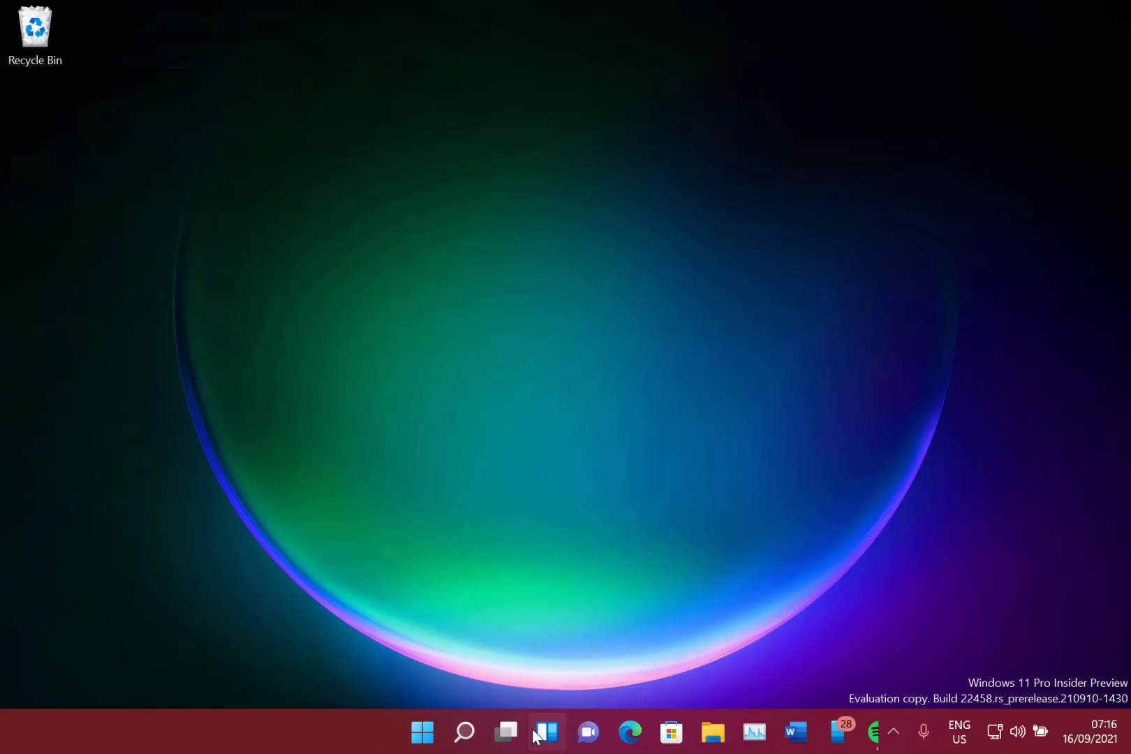
left_click(546, 732)
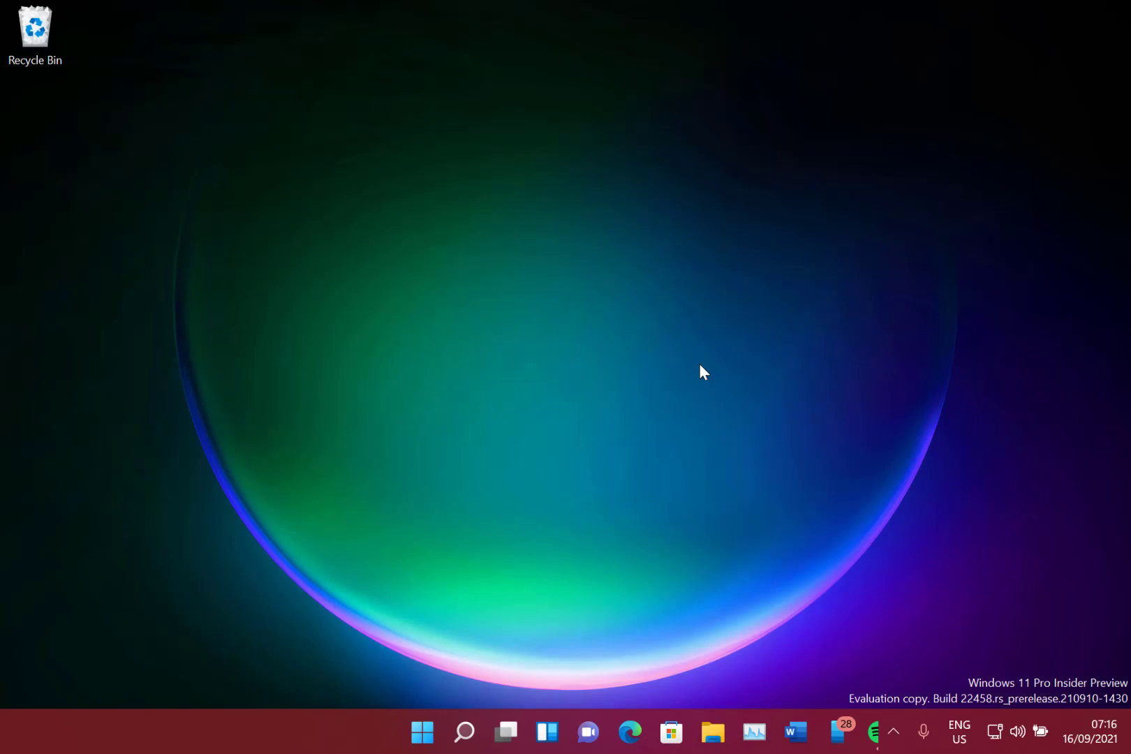
mouse_move(402, 476)
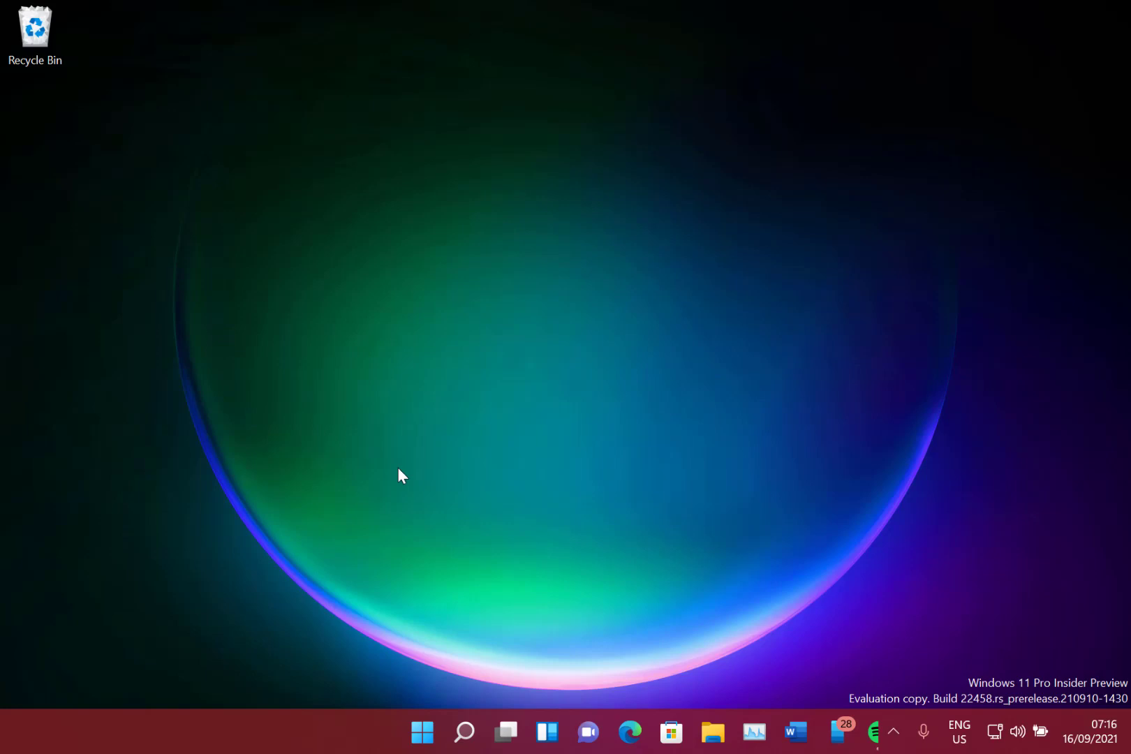